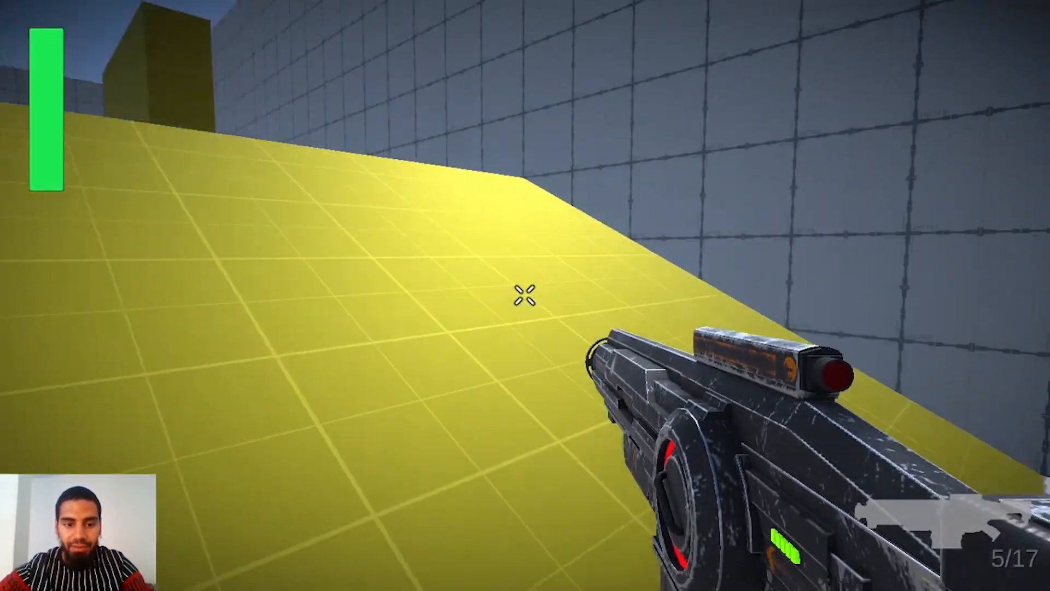
# Step: Walk to the robot, board it with F, shoot the skeleton, then exit with E
pyautogui.press('w')
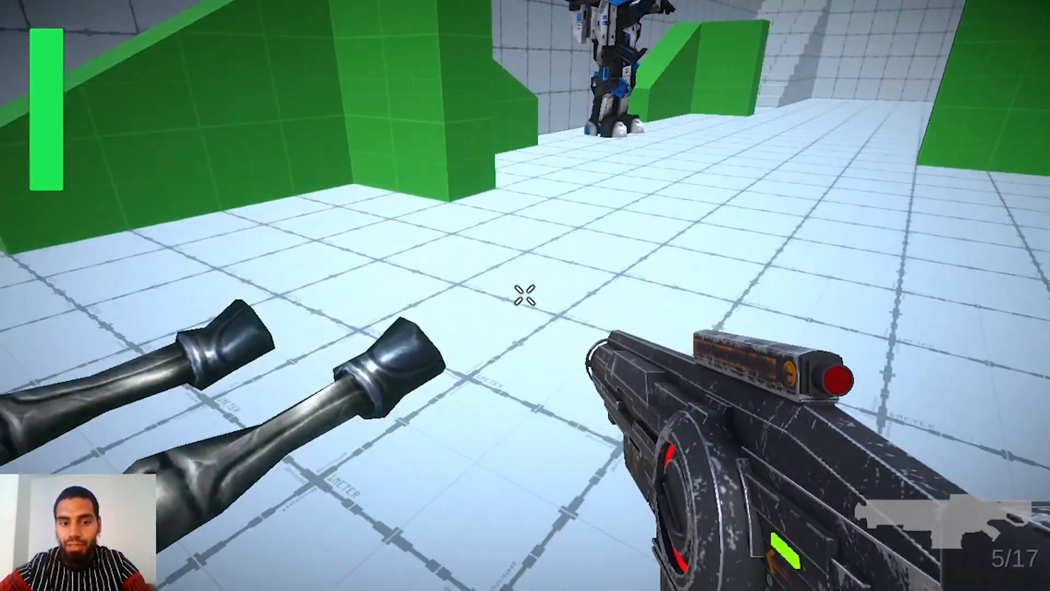
pyautogui.moveTo(525, 295)
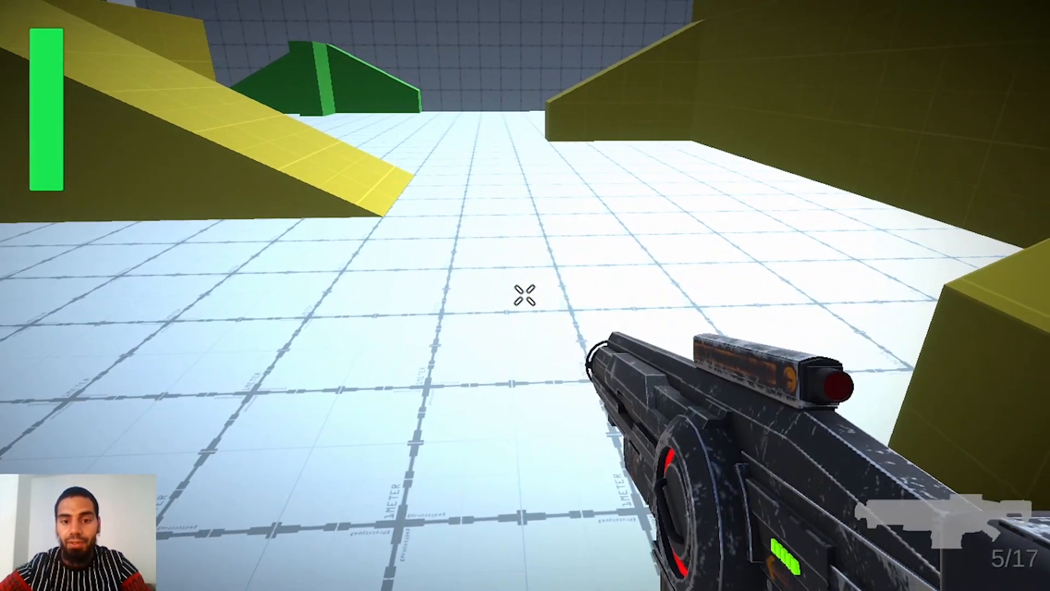
pyautogui.moveTo(525, 296)
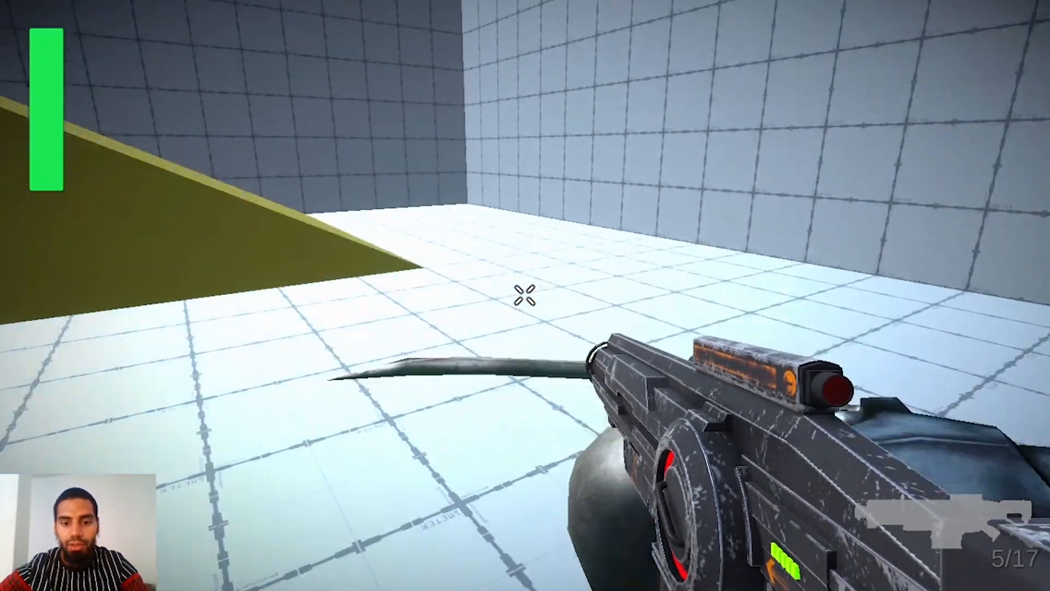
pyautogui.moveTo(525, 295)
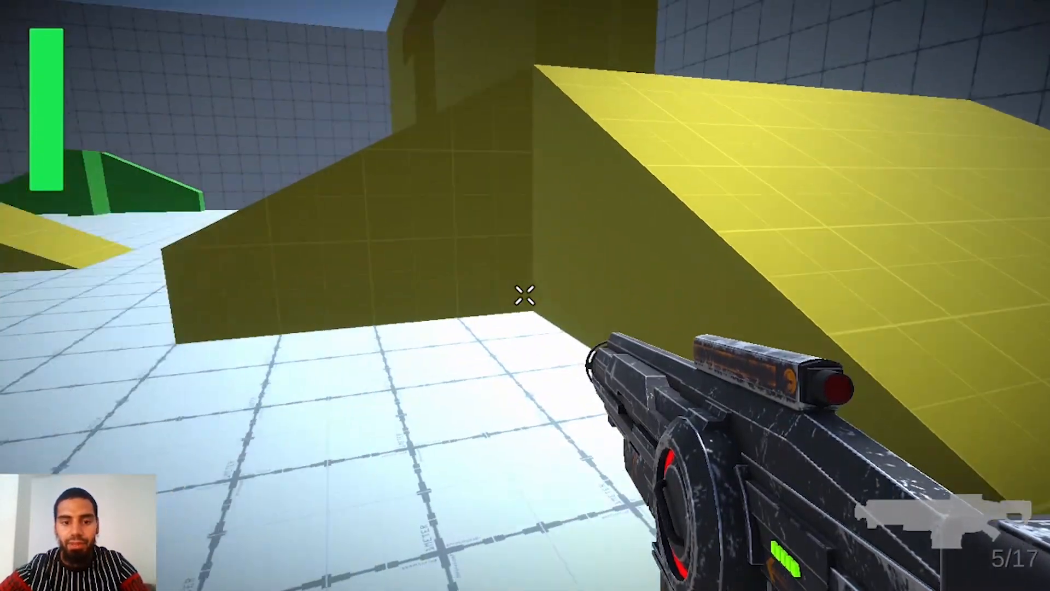
pyautogui.moveTo(525, 296)
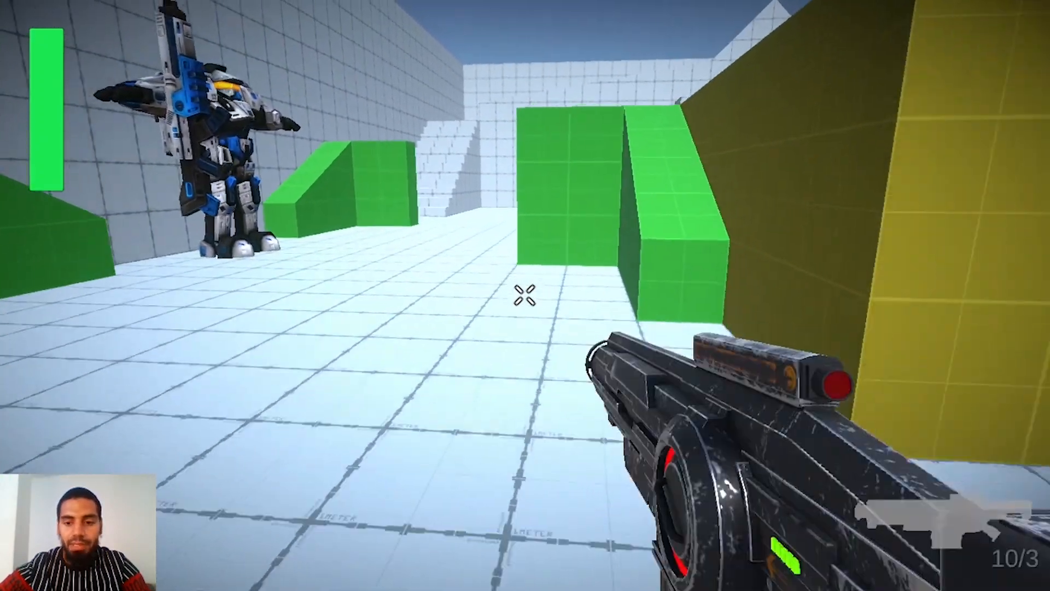
pyautogui.moveTo(525, 295)
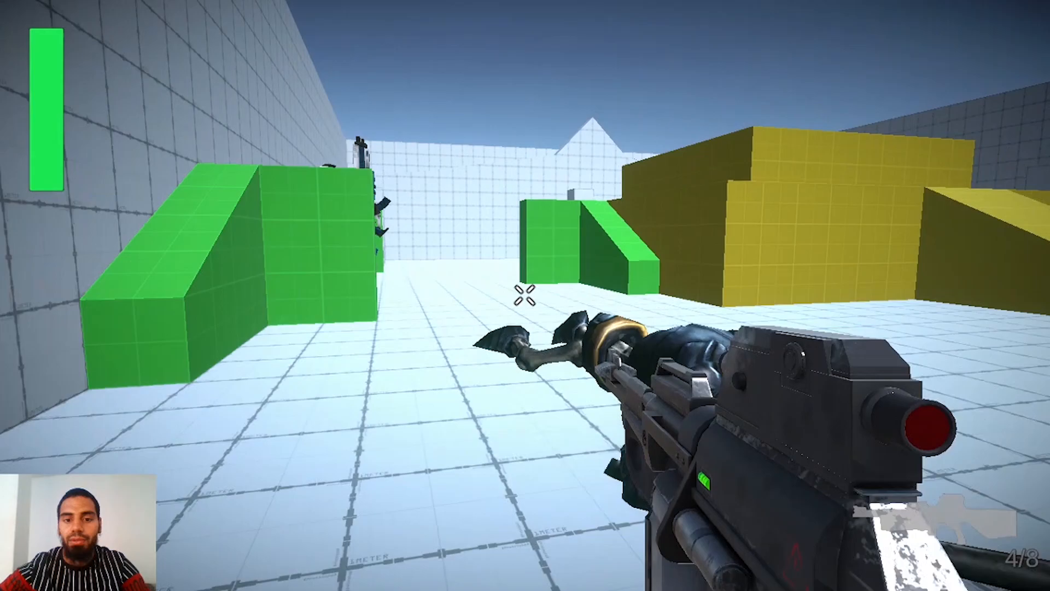
pyautogui.moveTo(525, 295)
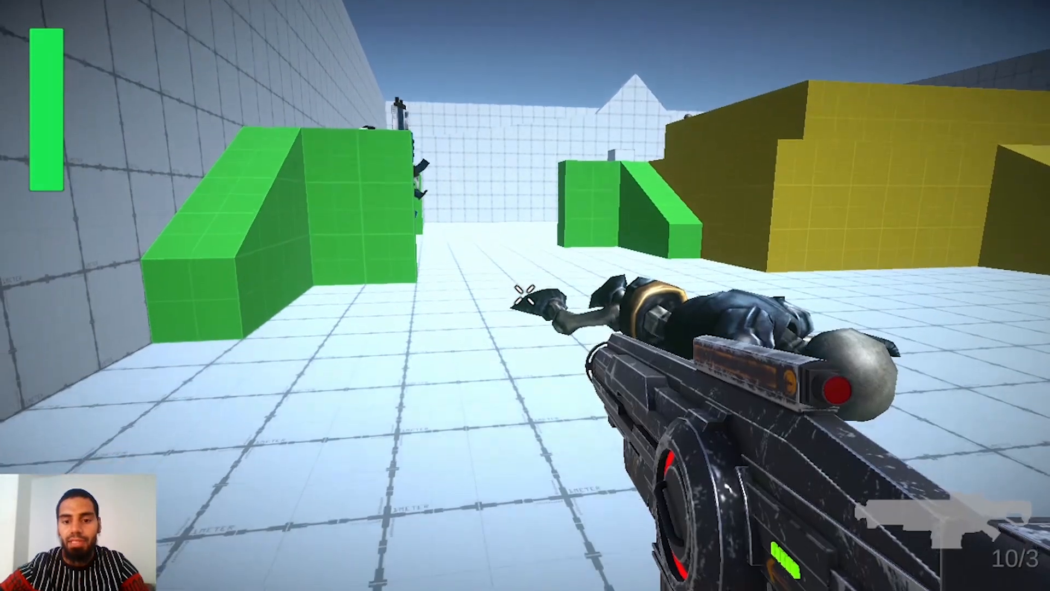
pyautogui.moveTo(525, 295)
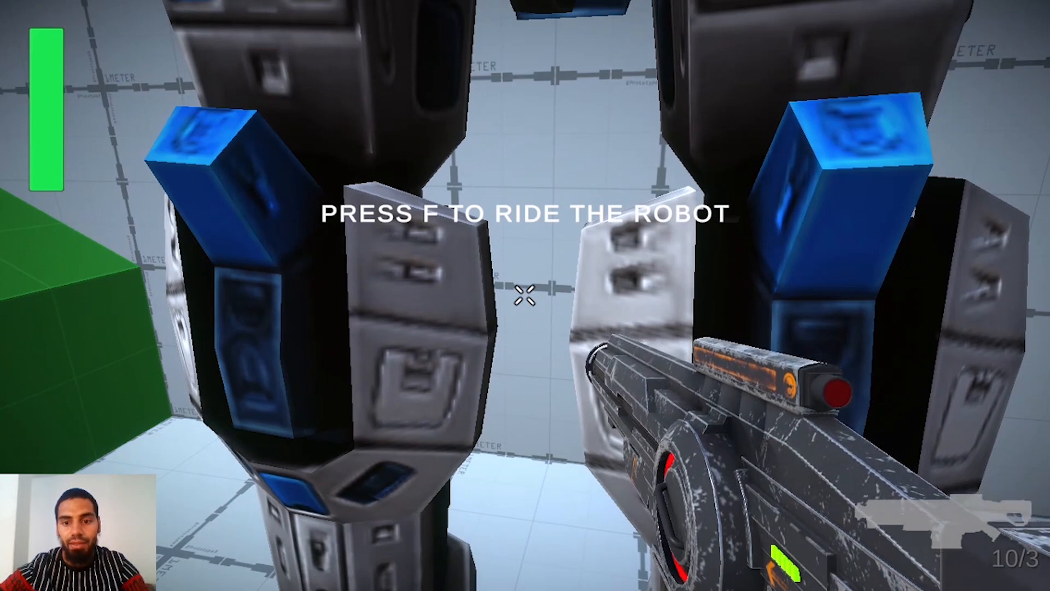
pyautogui.press('f')
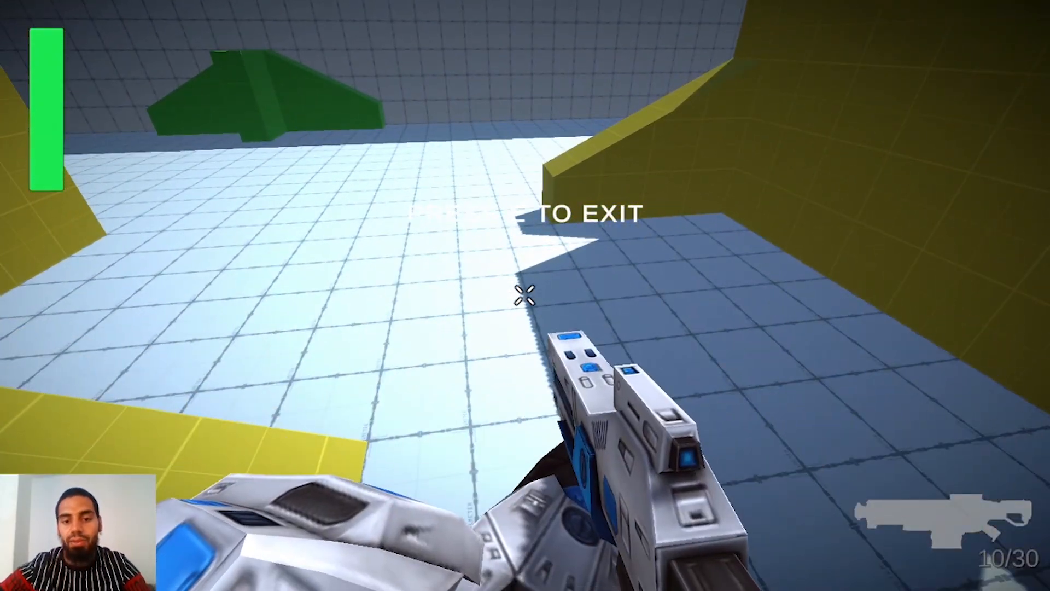
pyautogui.moveTo(525, 296)
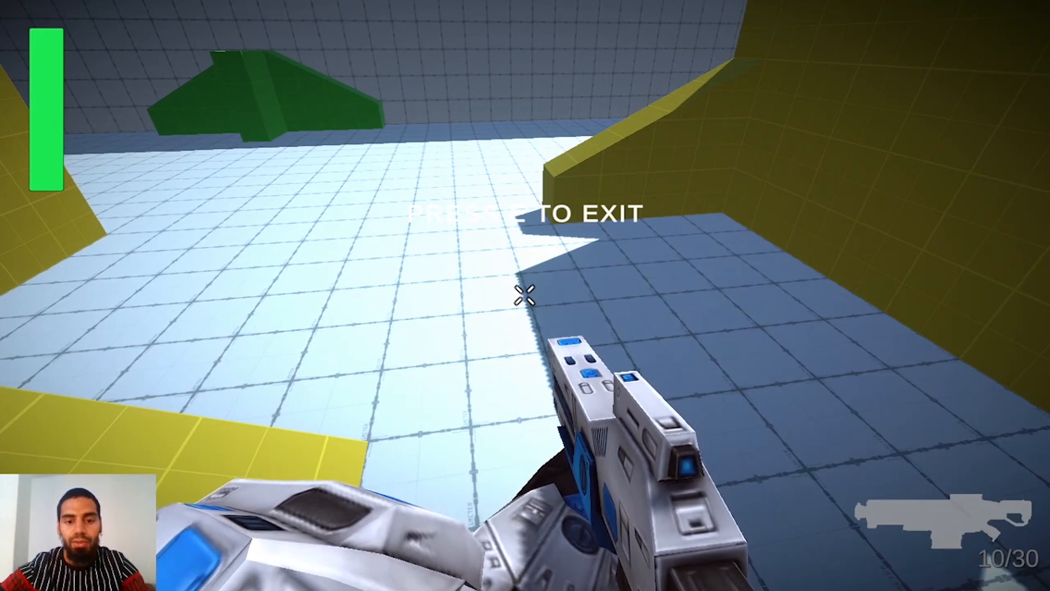
pyautogui.moveTo(525, 294)
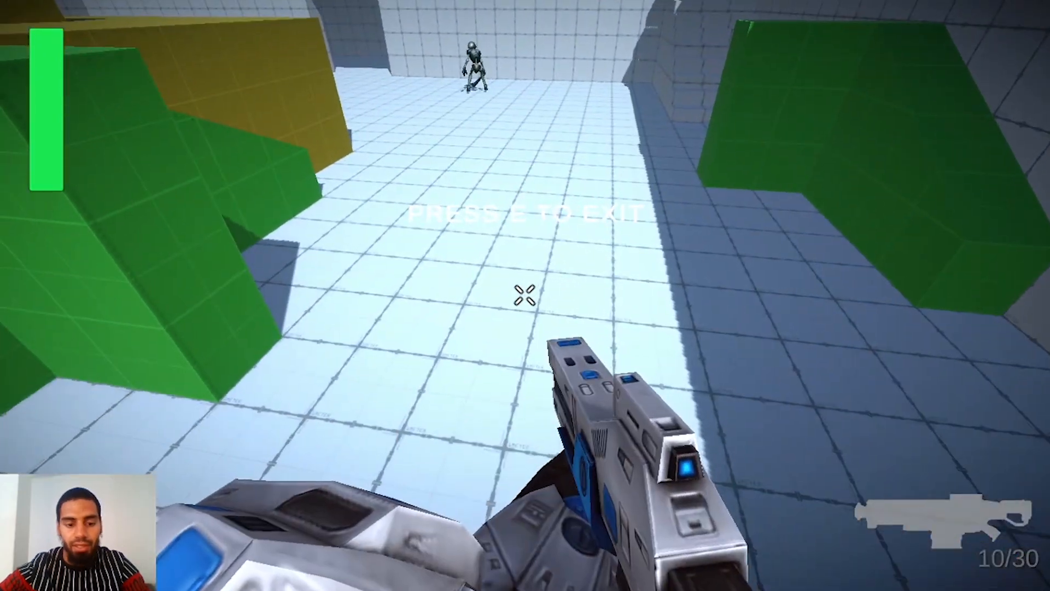
pyautogui.moveTo(525, 295)
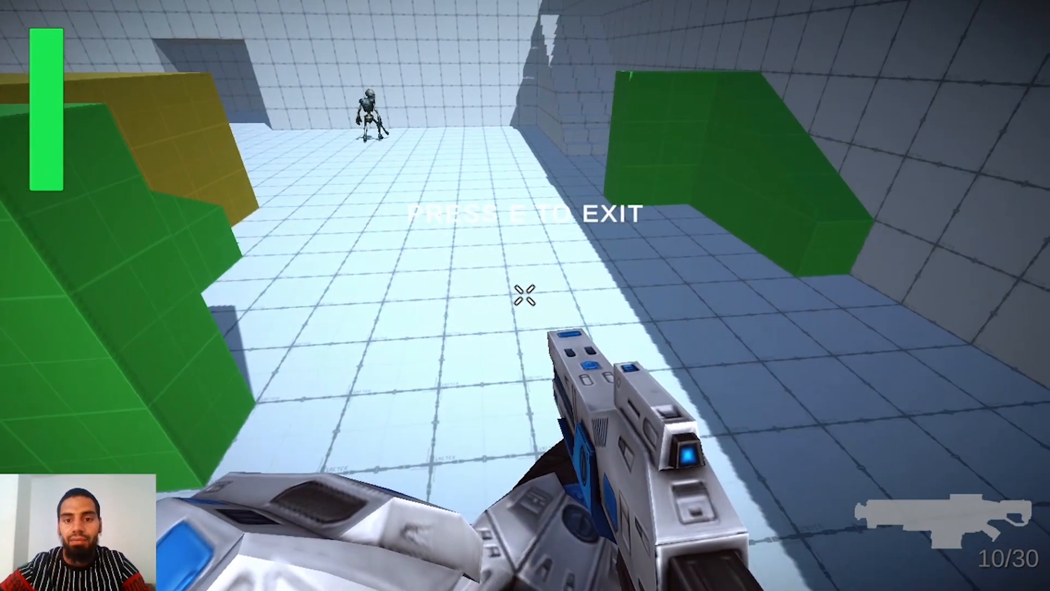
pyautogui.moveTo(525, 295)
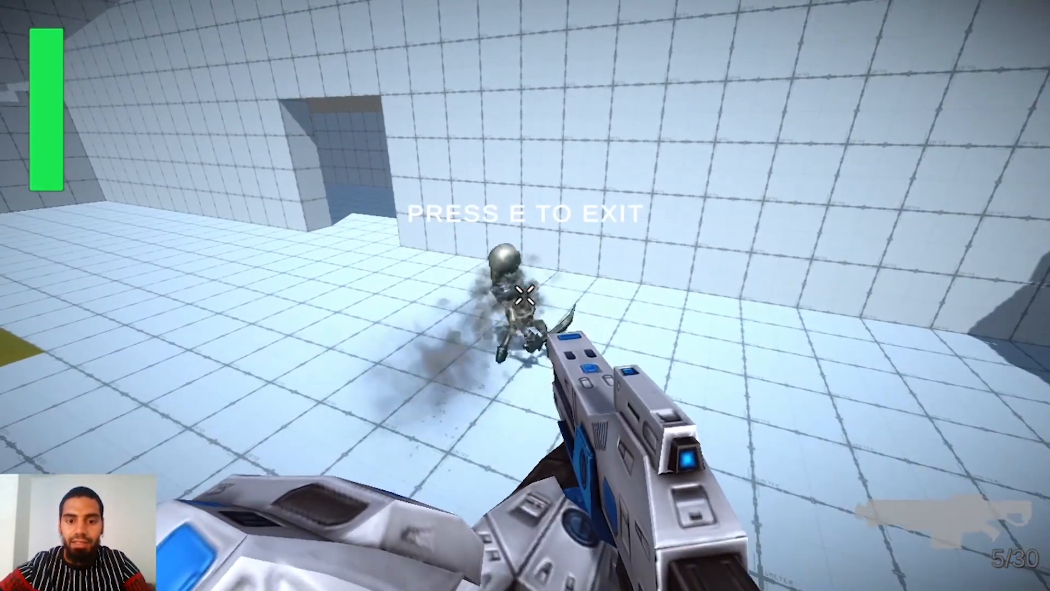
pyautogui.click(525, 295)
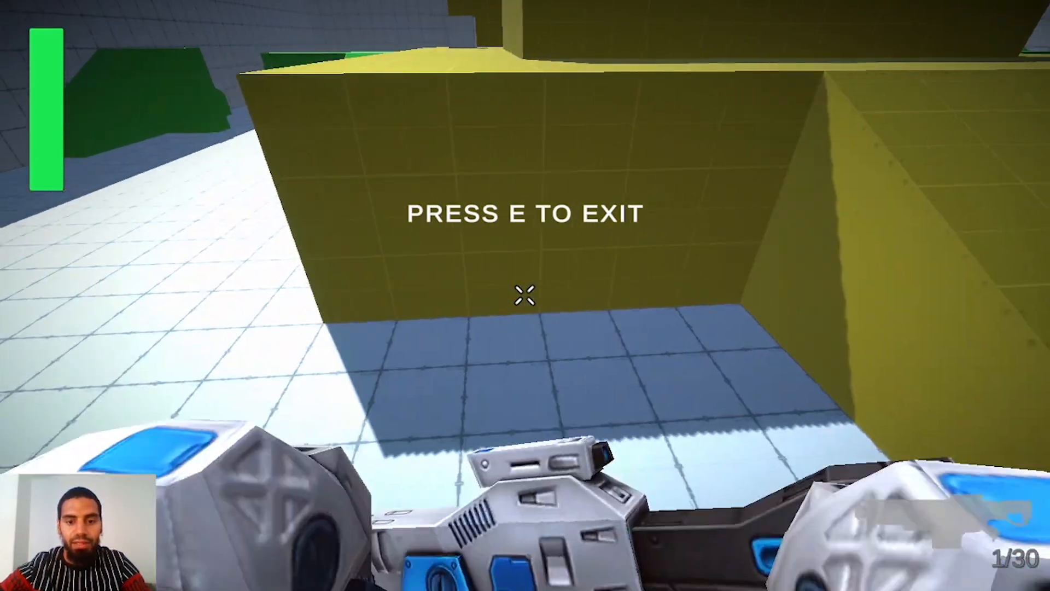
pyautogui.moveTo(525, 298)
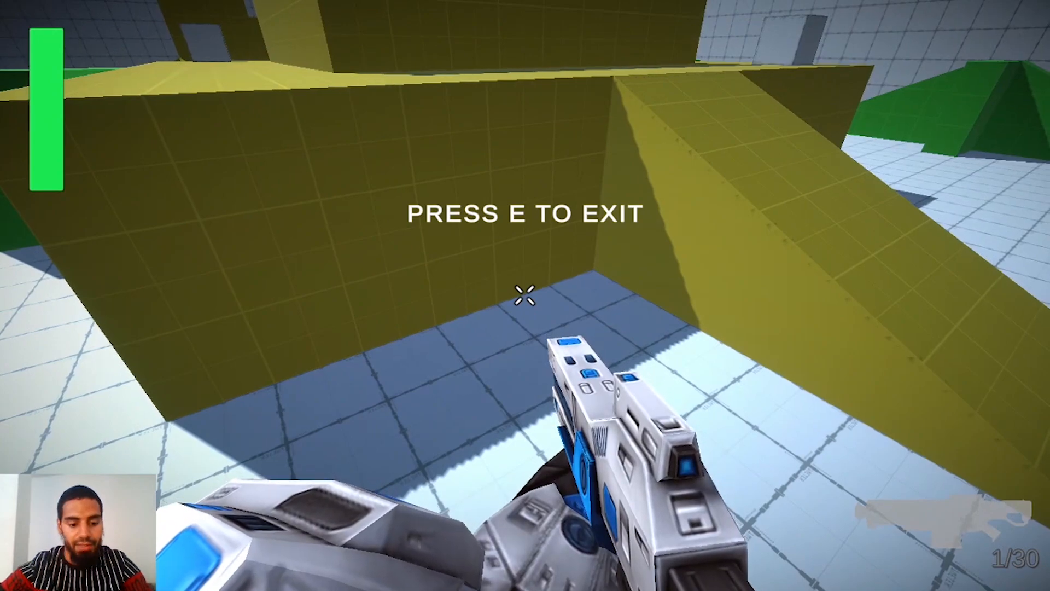
pyautogui.press('e')
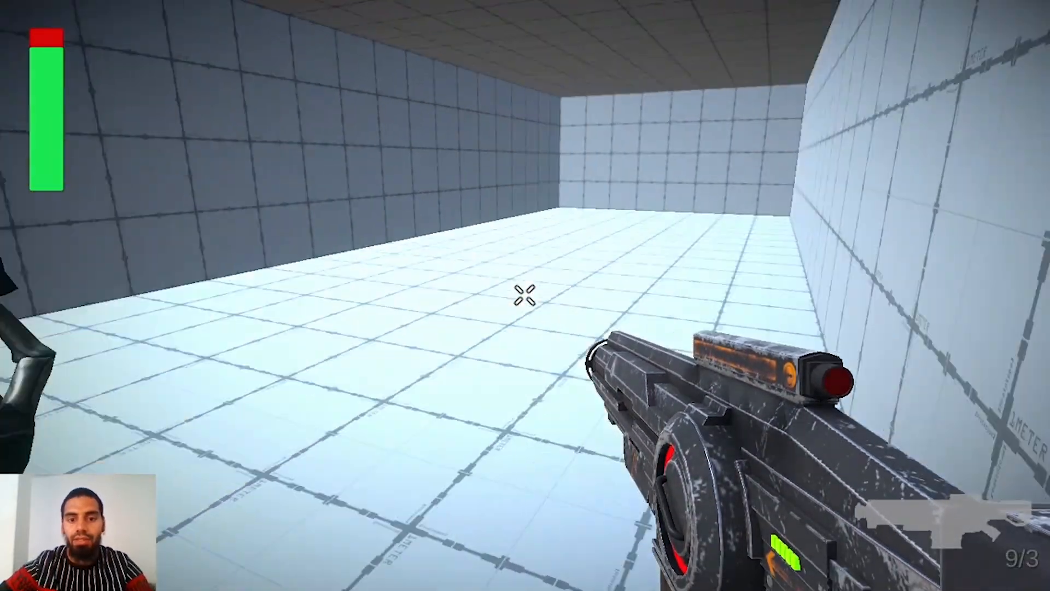
pyautogui.moveTo(525, 295)
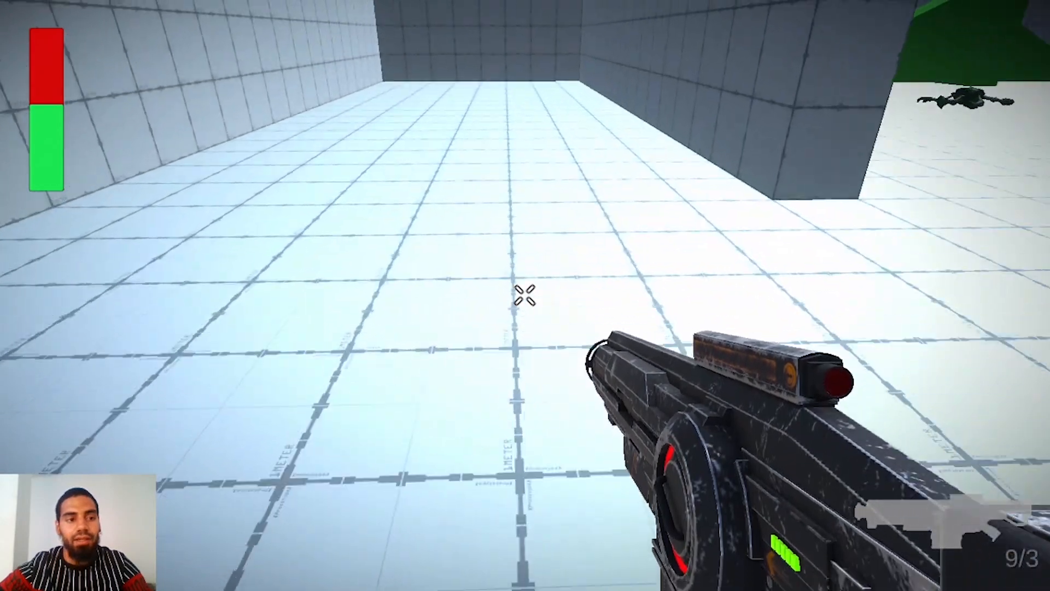
pyautogui.moveTo(525, 295)
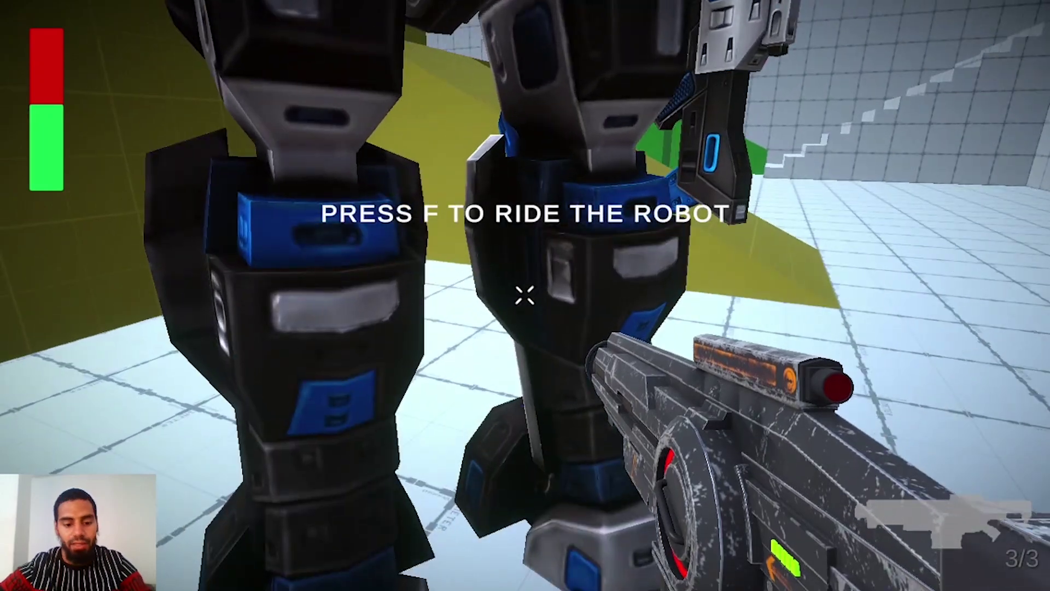
# Step: Mount the robot again with F to pilot it around the level
pyautogui.press('f')
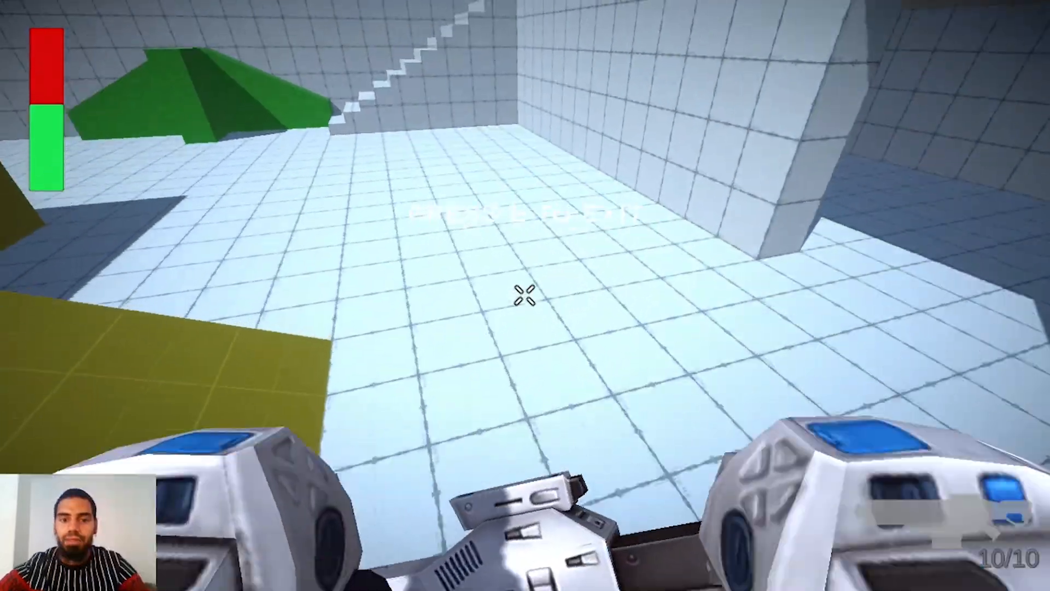
pyautogui.moveTo(525, 295)
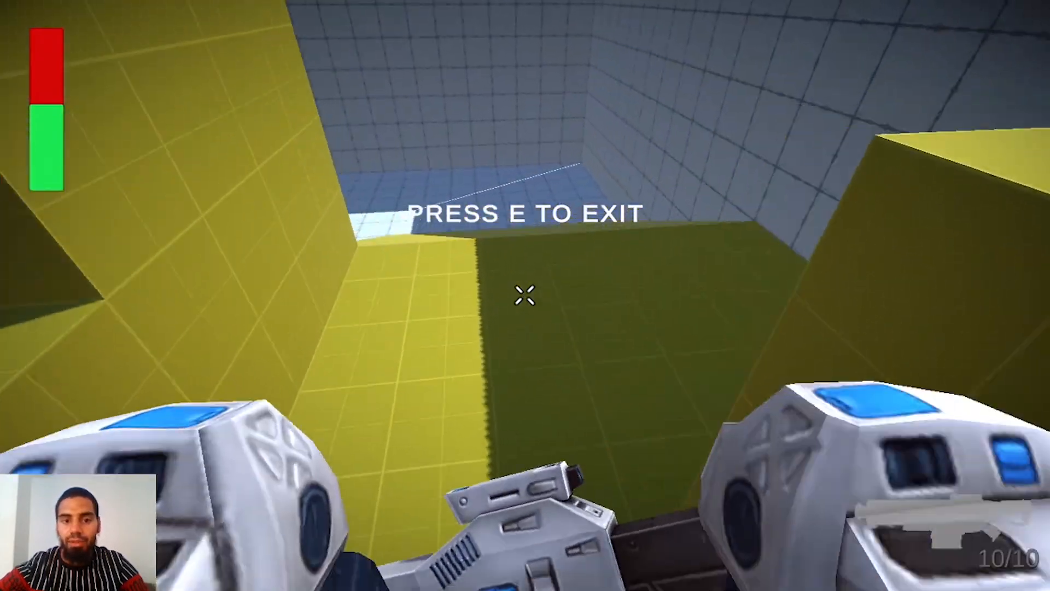
pyautogui.moveTo(525, 298)
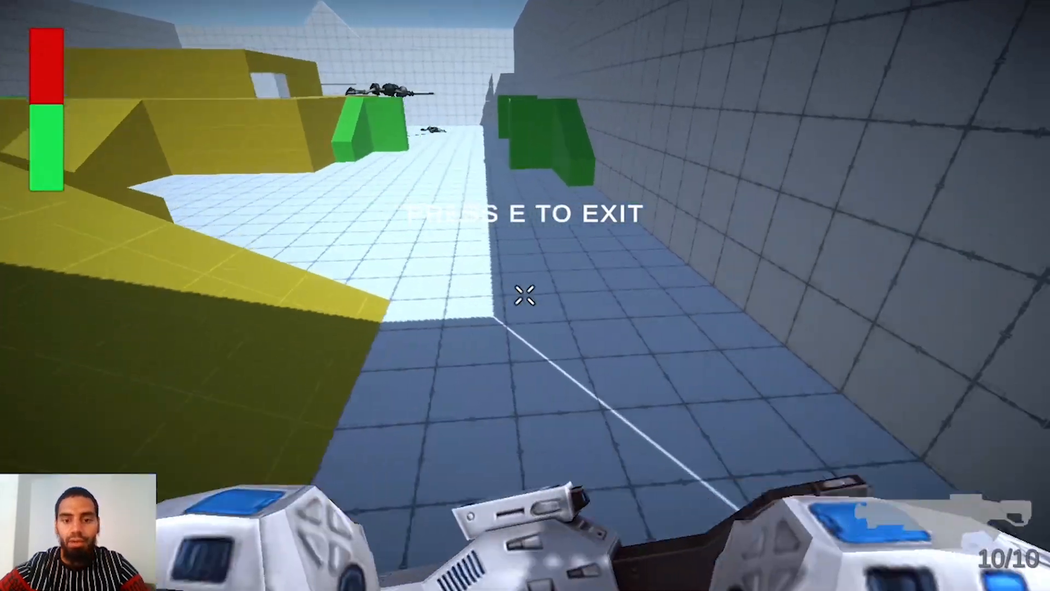
pyautogui.moveTo(525, 294)
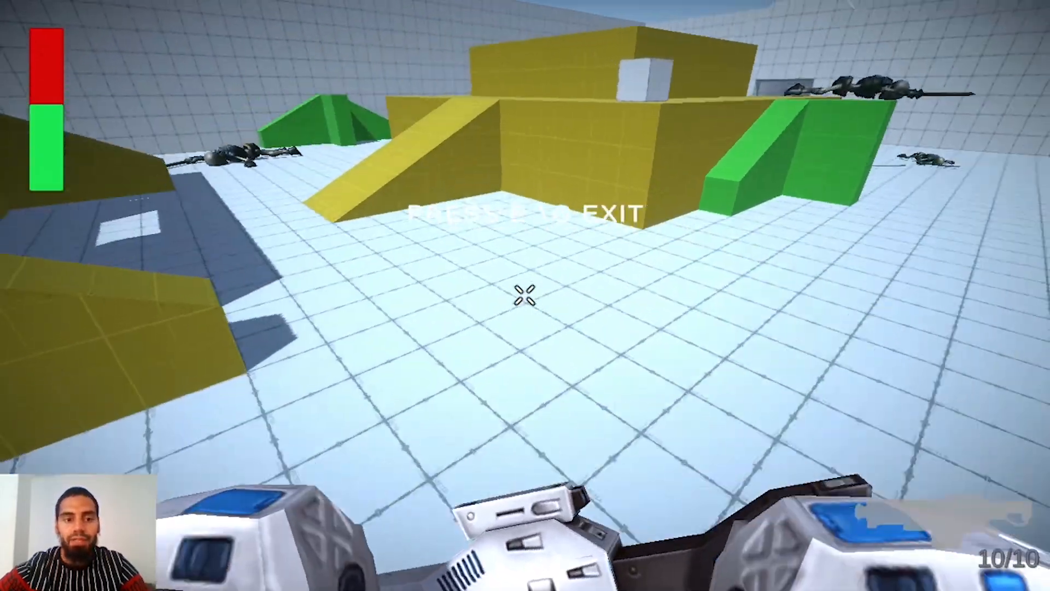
pyautogui.moveTo(525, 294)
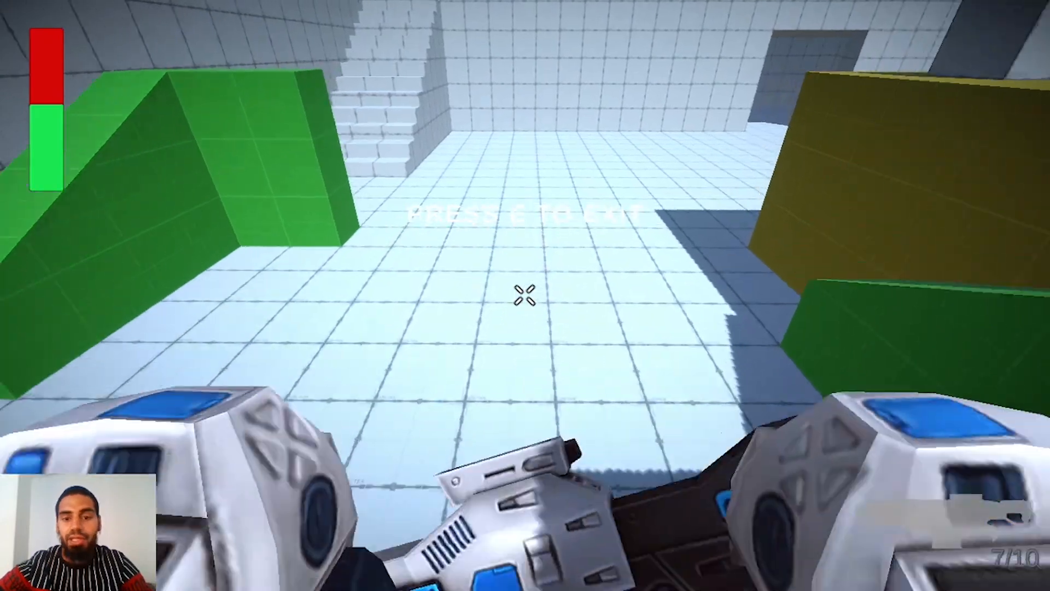
pyautogui.moveTo(525, 296)
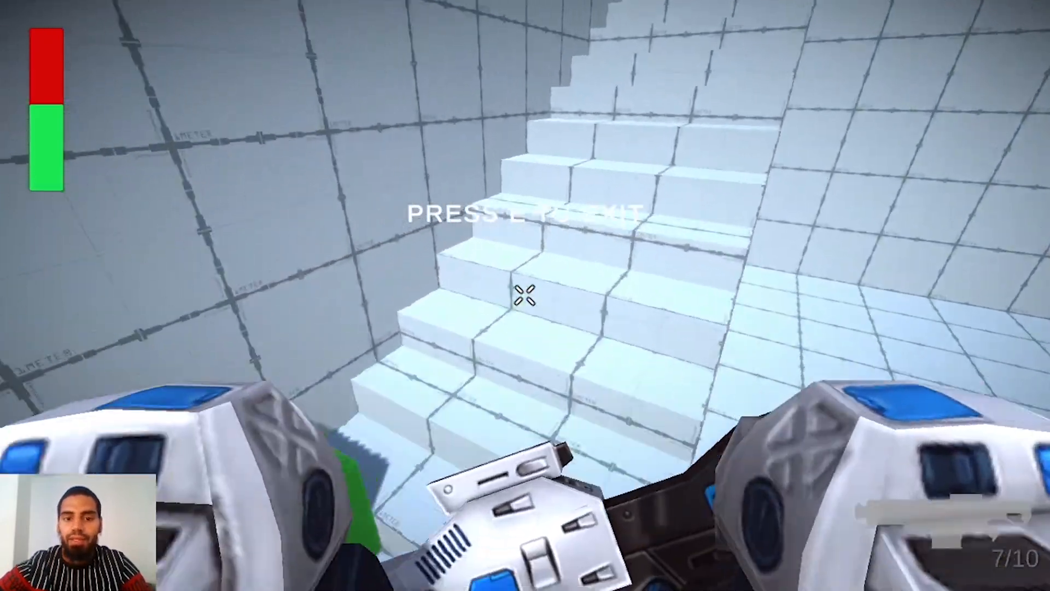
pyautogui.moveTo(525, 296)
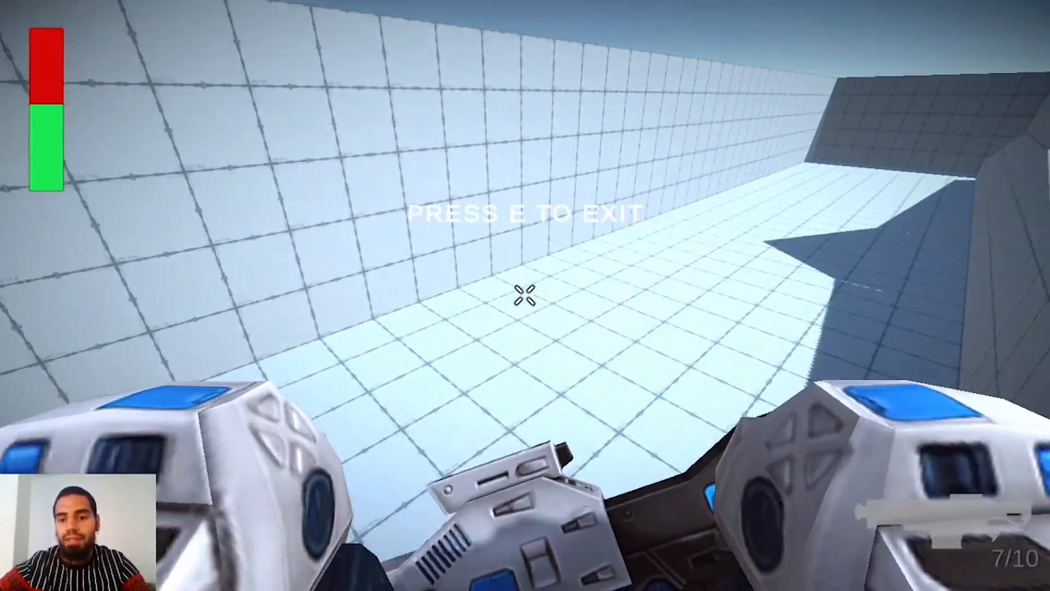
pyautogui.moveTo(524, 295)
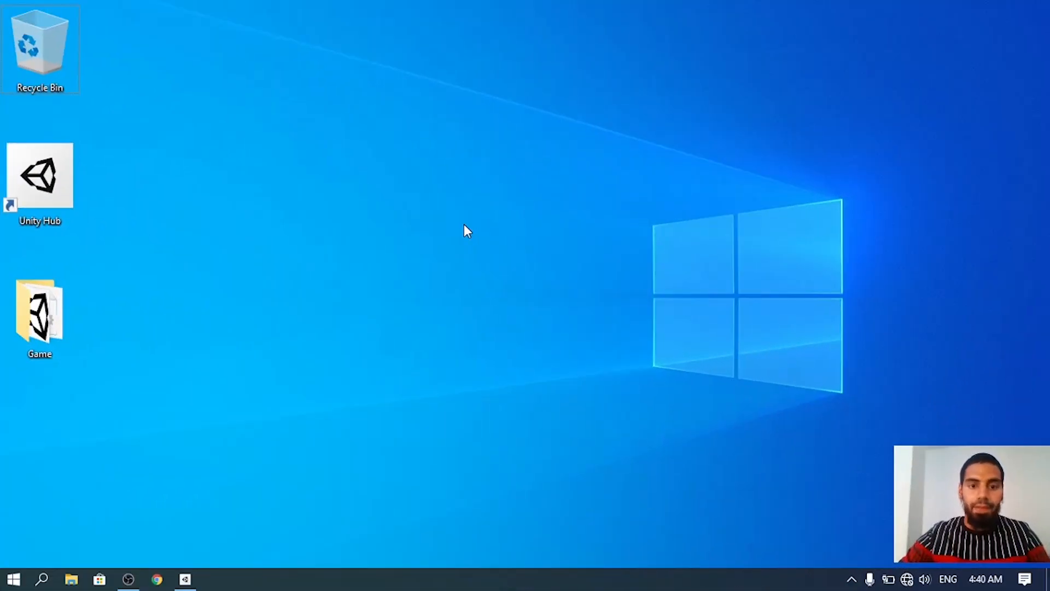
# Step: Launch Unity Hub, confirm editor 2020.2.2f1 is installed, and list versions for a new project
pyautogui.click(39, 176)
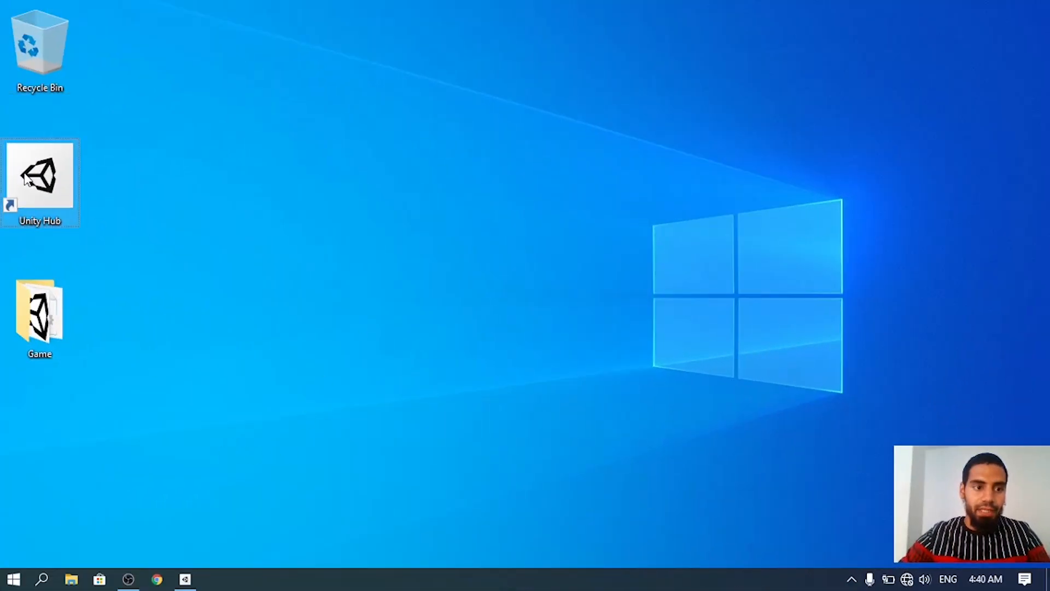
pyautogui.moveTo(39, 177)
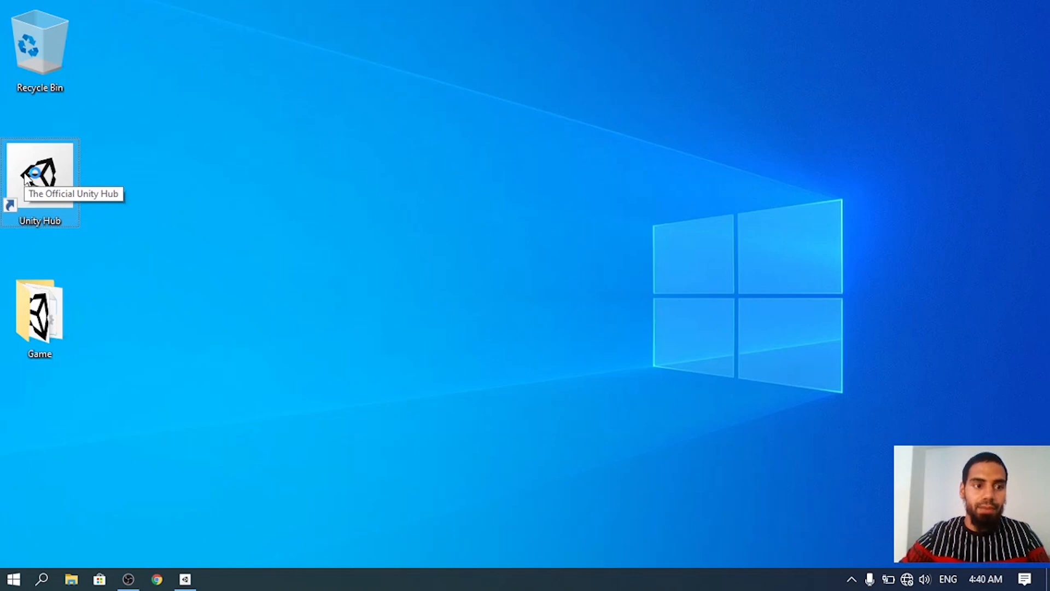
pyautogui.doubleClick(39, 174)
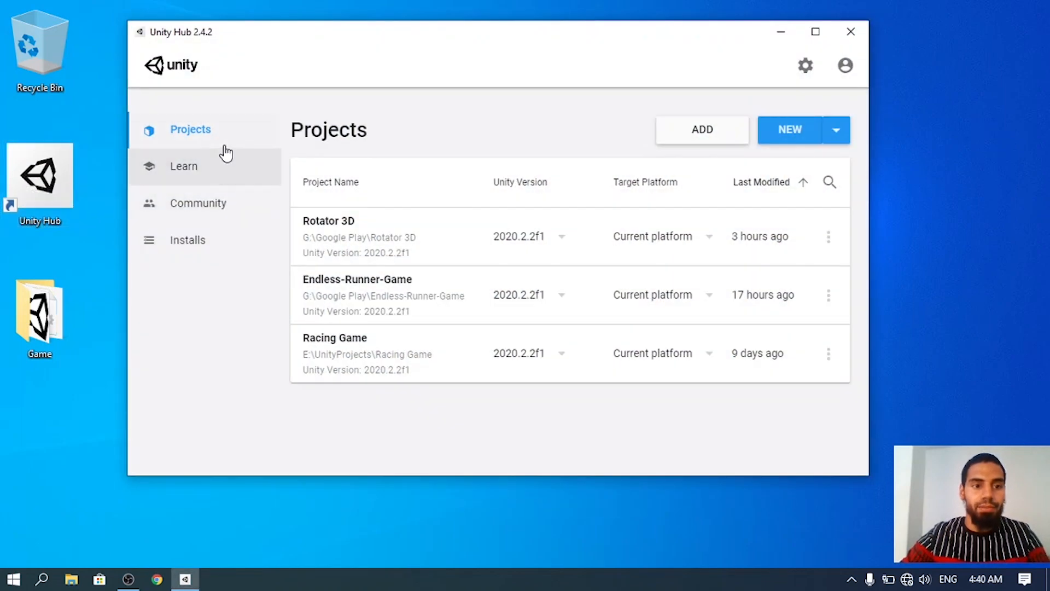
pyautogui.click(188, 240)
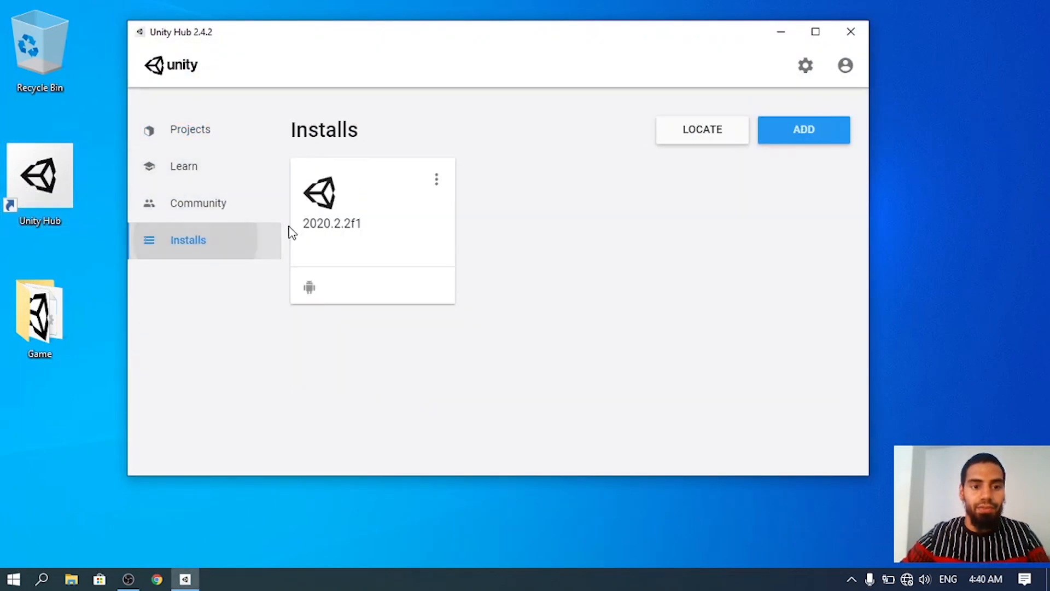
pyautogui.moveTo(358, 253)
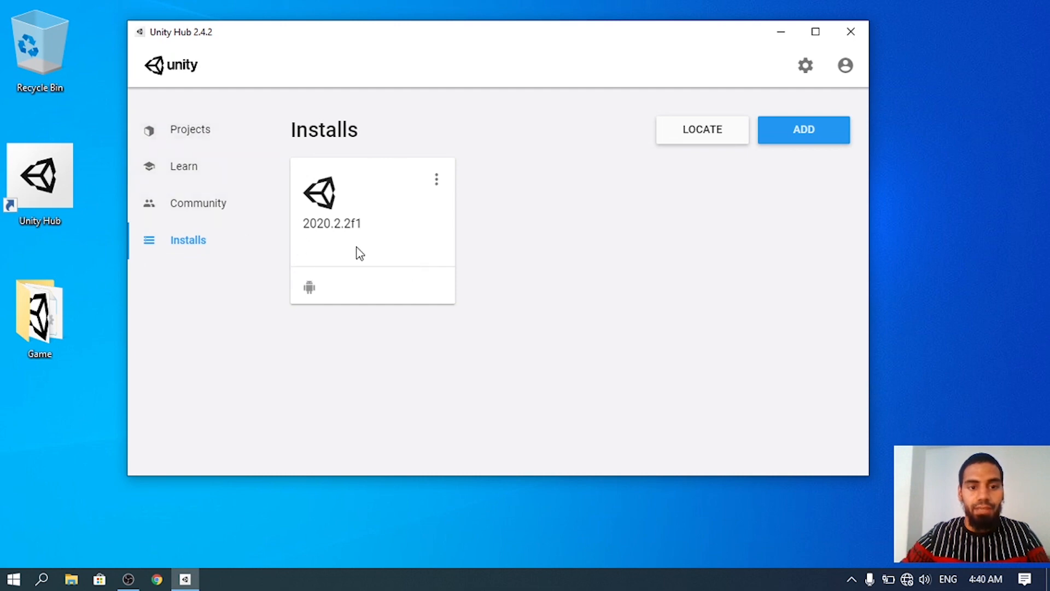
pyautogui.moveTo(358, 241)
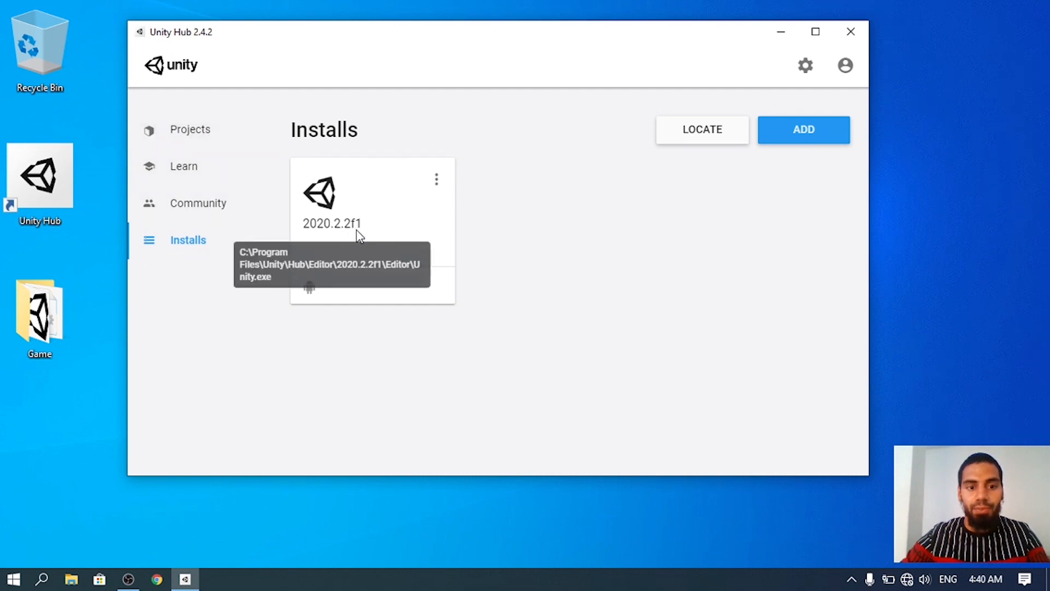
pyautogui.moveTo(354, 251)
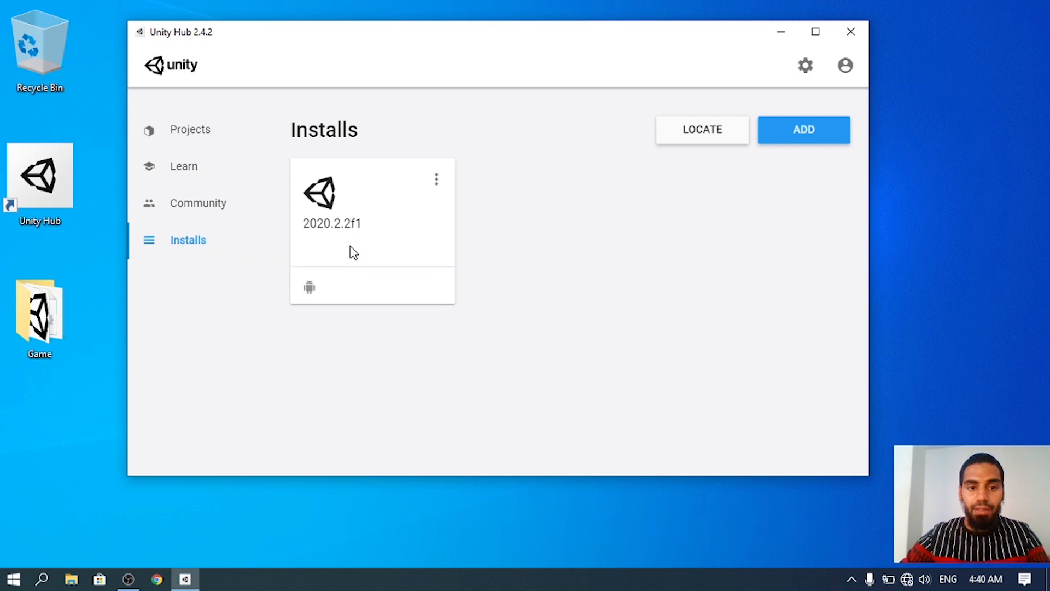
pyautogui.click(190, 129)
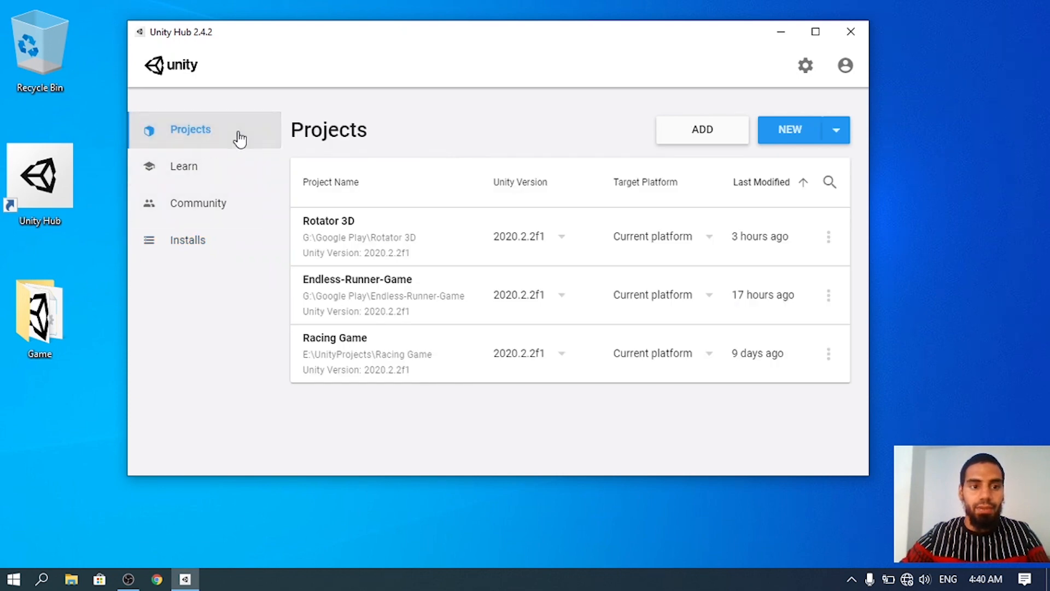
pyautogui.moveTo(817, 147)
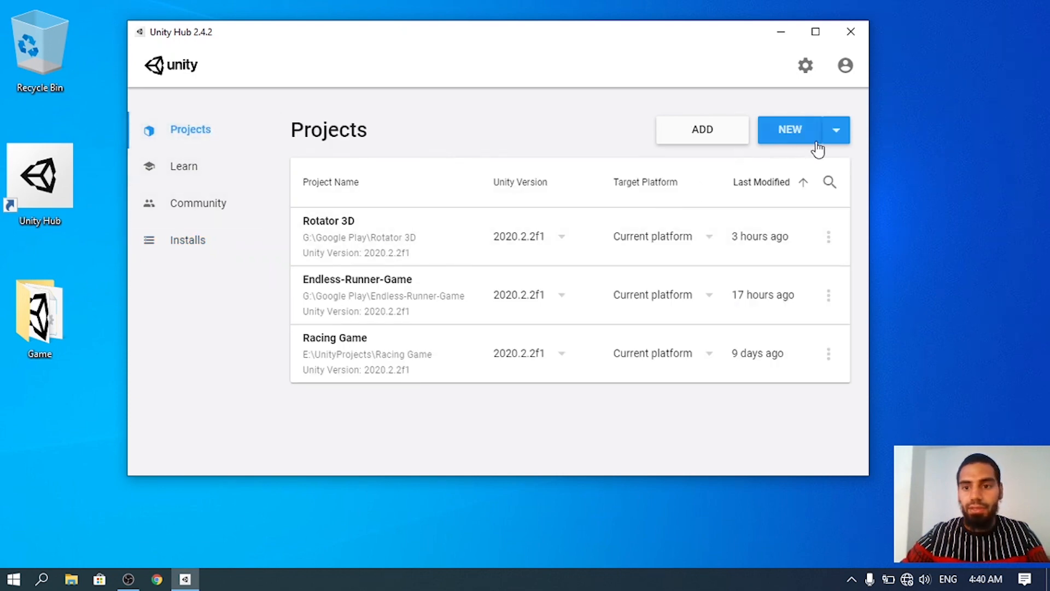
pyautogui.click(835, 129)
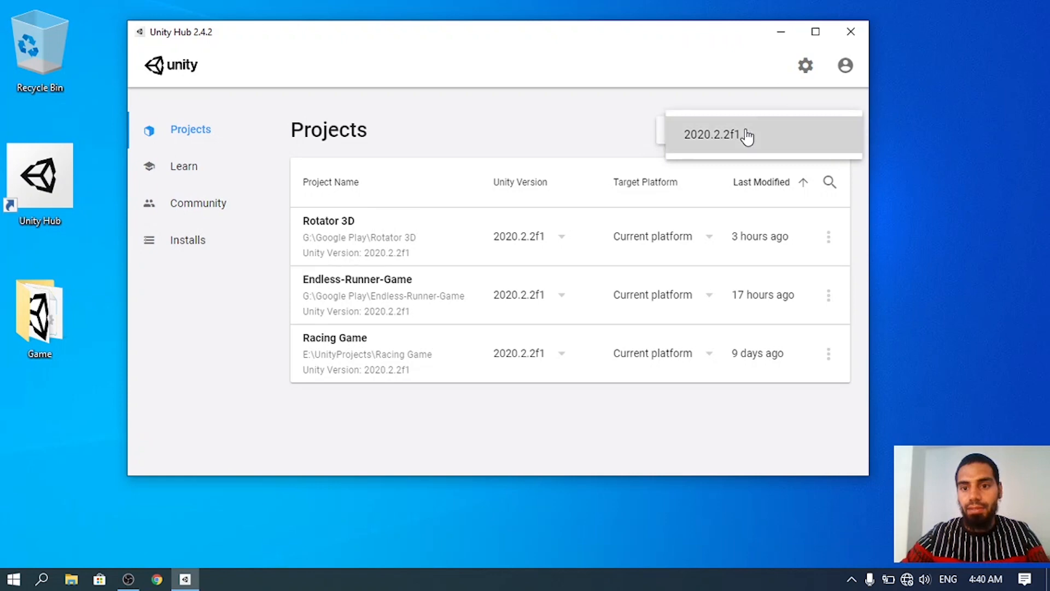
# Step: Set up a 2020.2.2f1 project named 'FPS Game' using the High Definition RP template
pyautogui.click(709, 134)
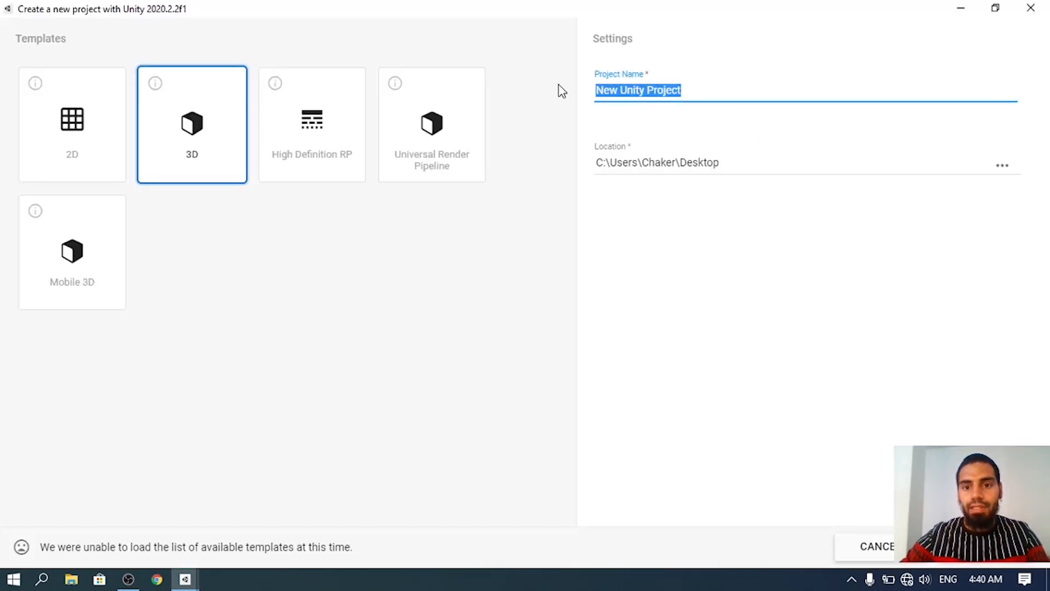
pyautogui.write('F')
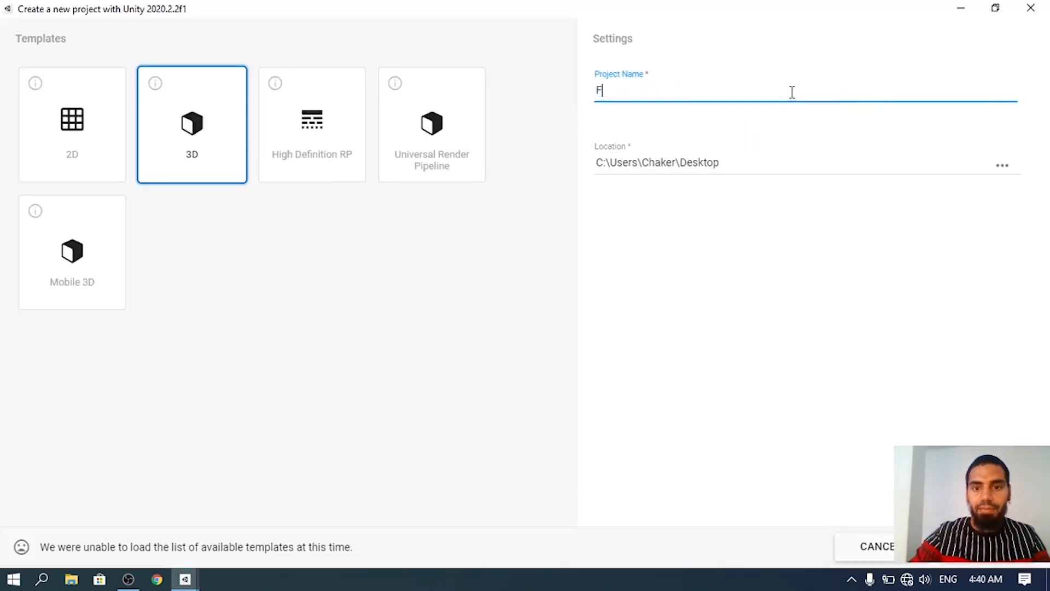
pyautogui.write('PS Game')
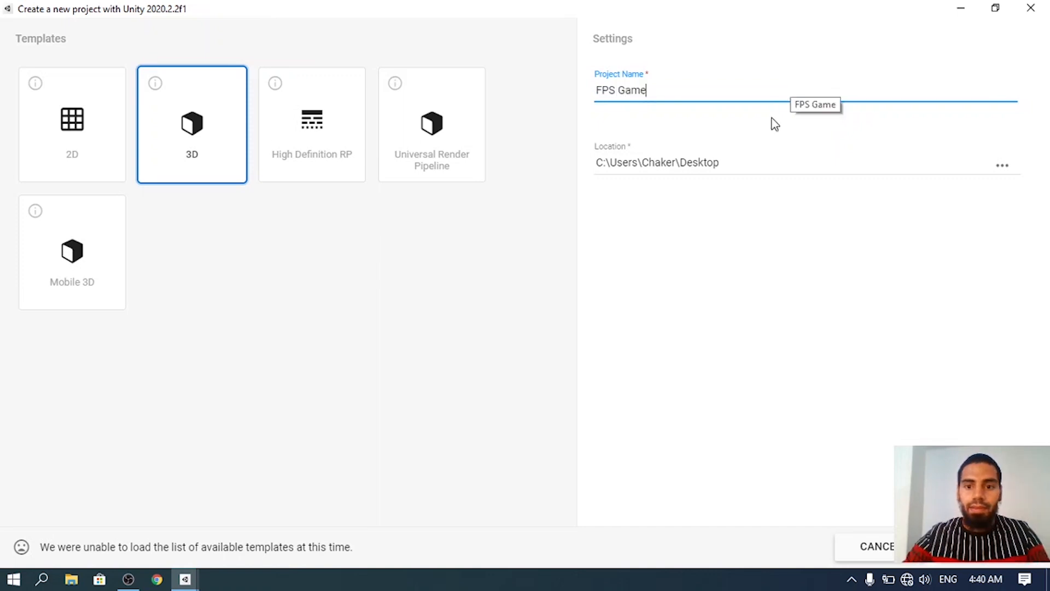
pyautogui.click(750, 162)
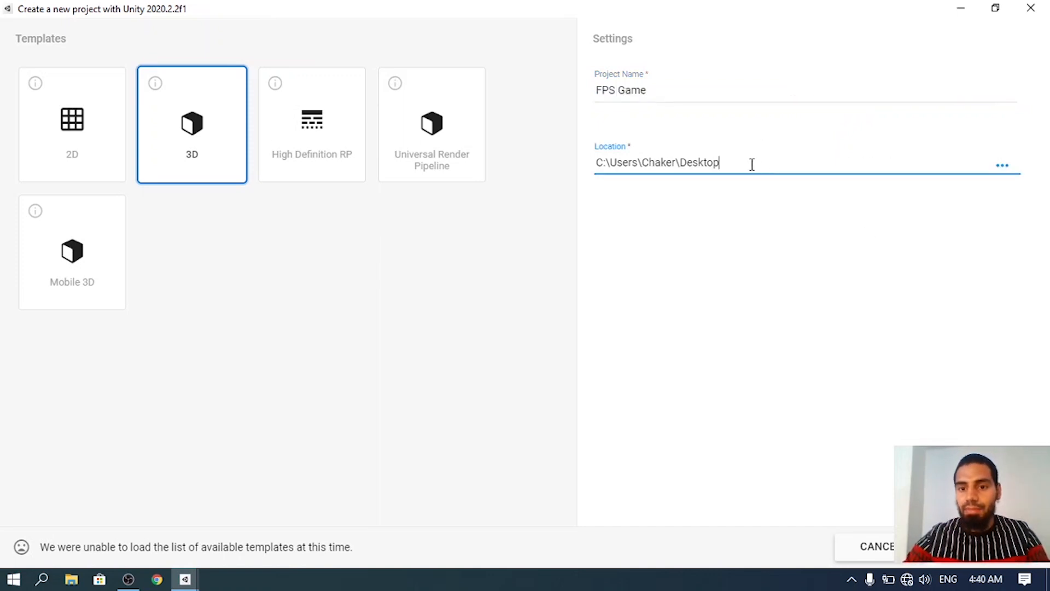
pyautogui.moveTo(361, 151)
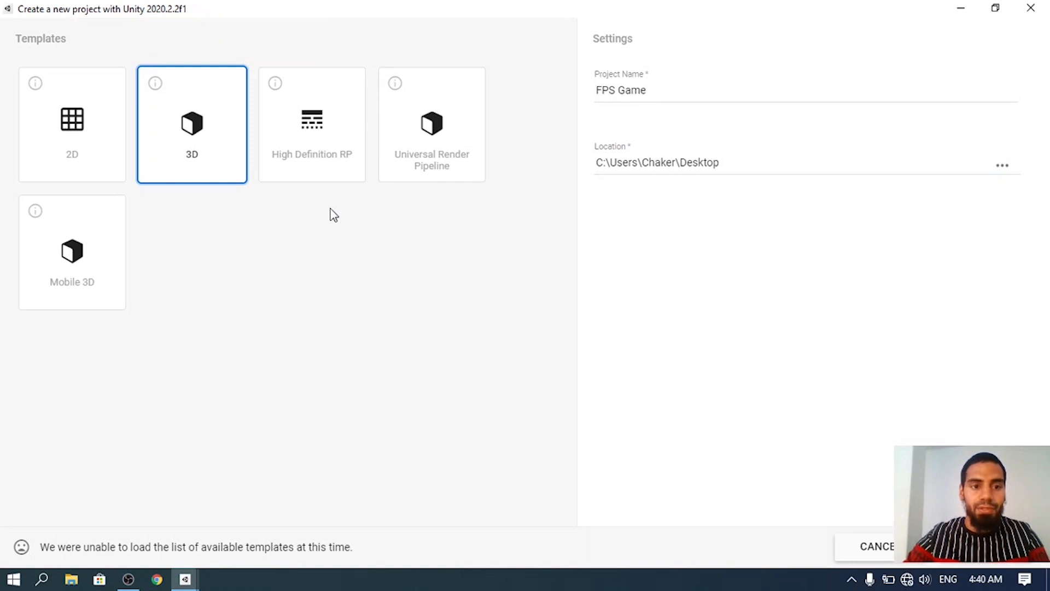
pyautogui.moveTo(229, 152)
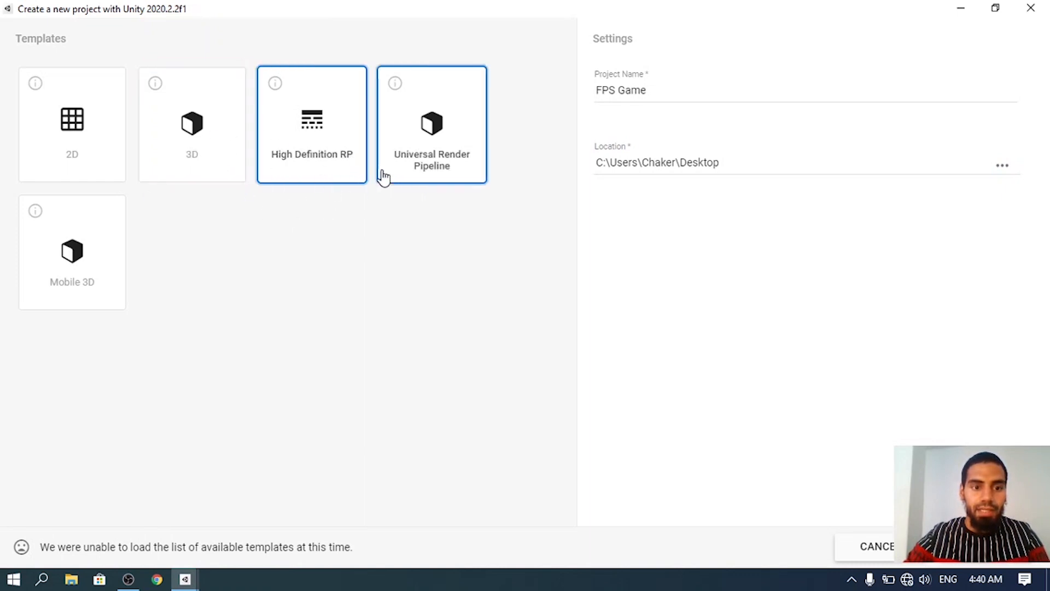
pyautogui.click(311, 124)
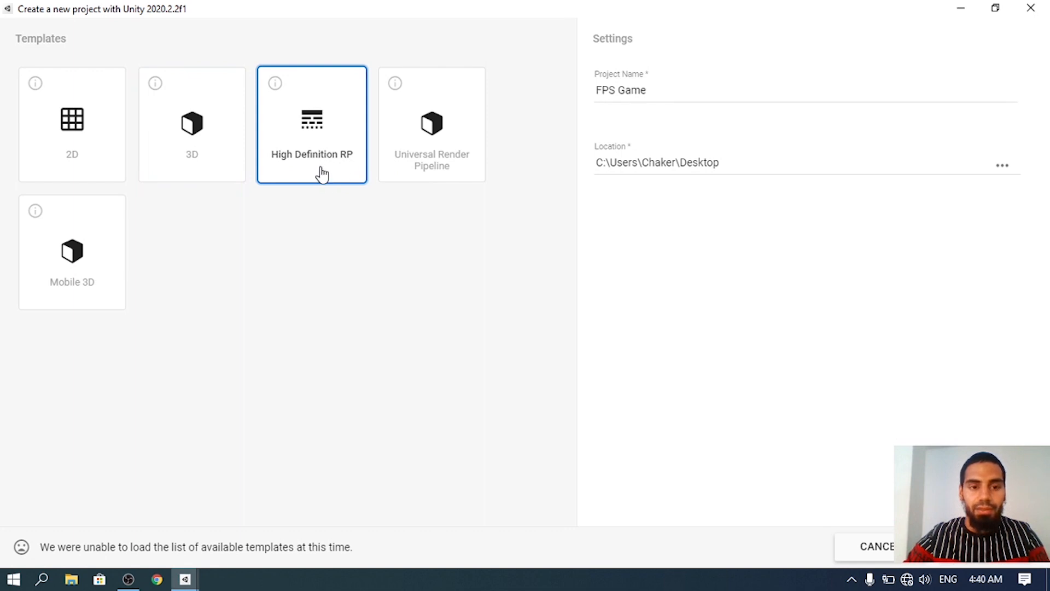
pyautogui.moveTo(323, 184)
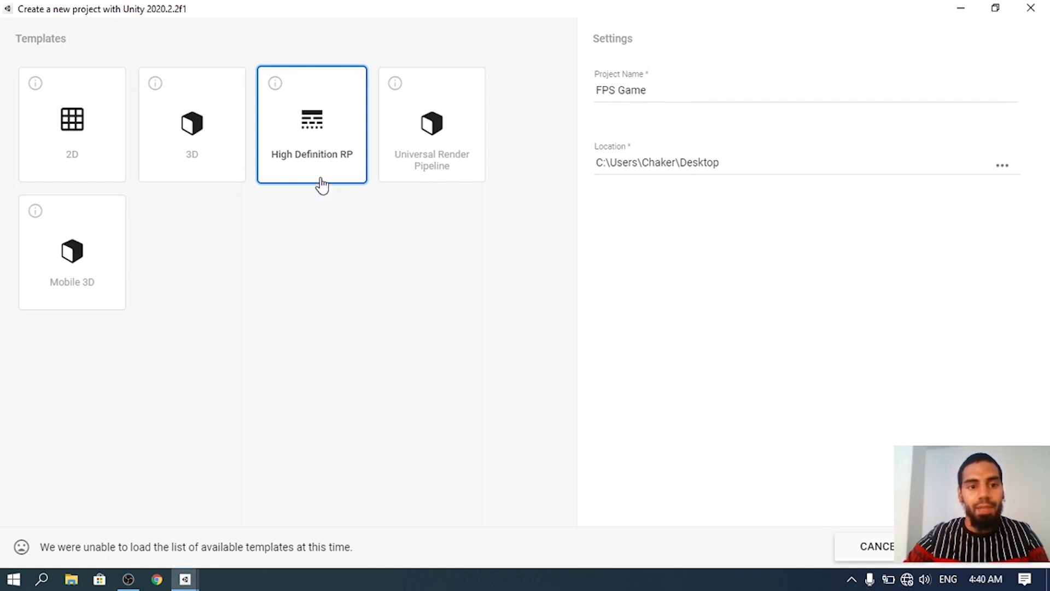
pyautogui.moveTo(319, 193)
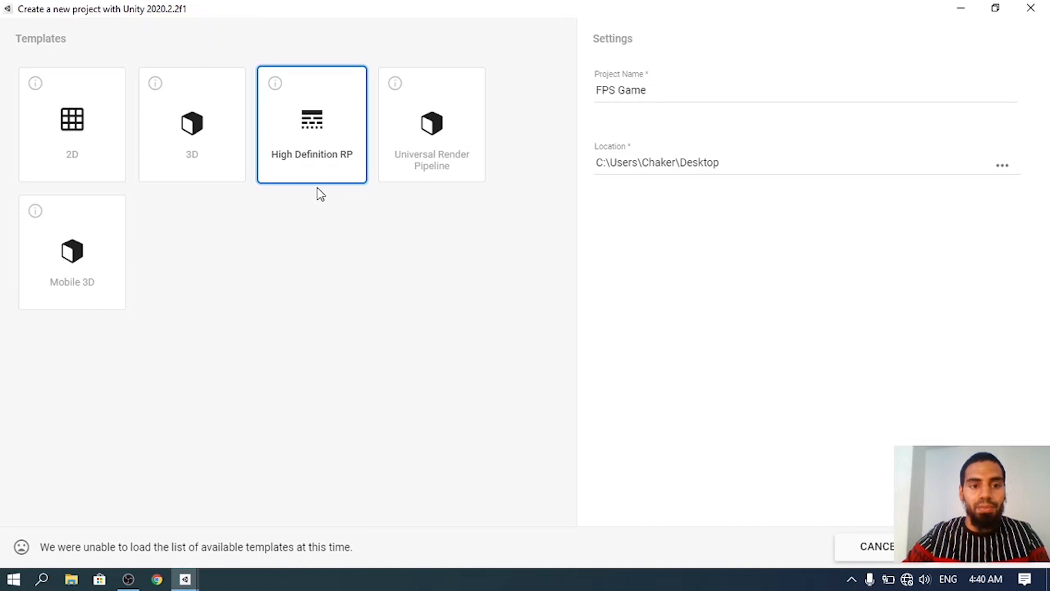
pyautogui.moveTo(359, 206)
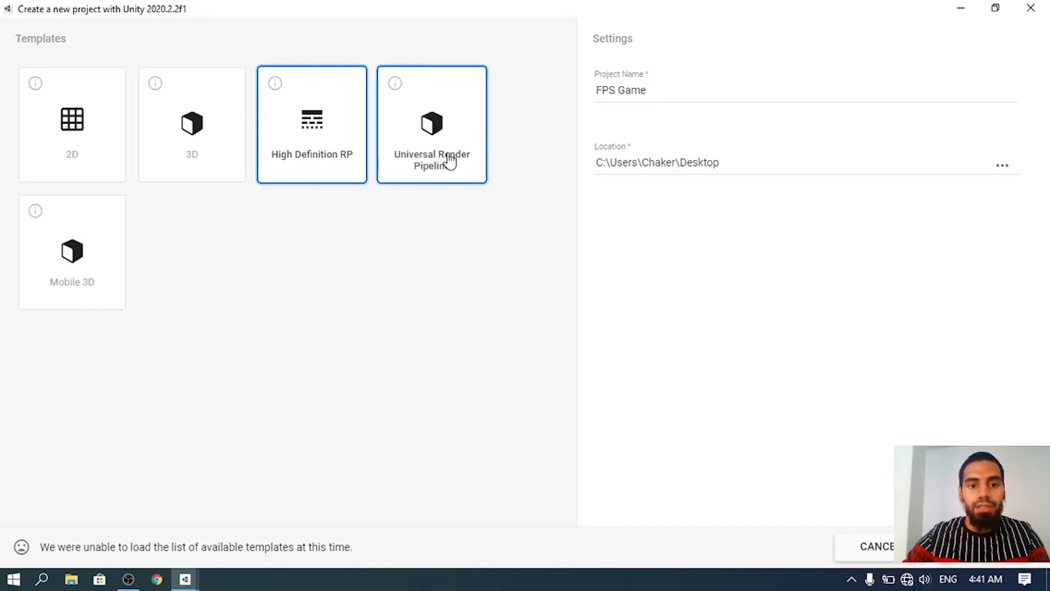
pyautogui.click(312, 124)
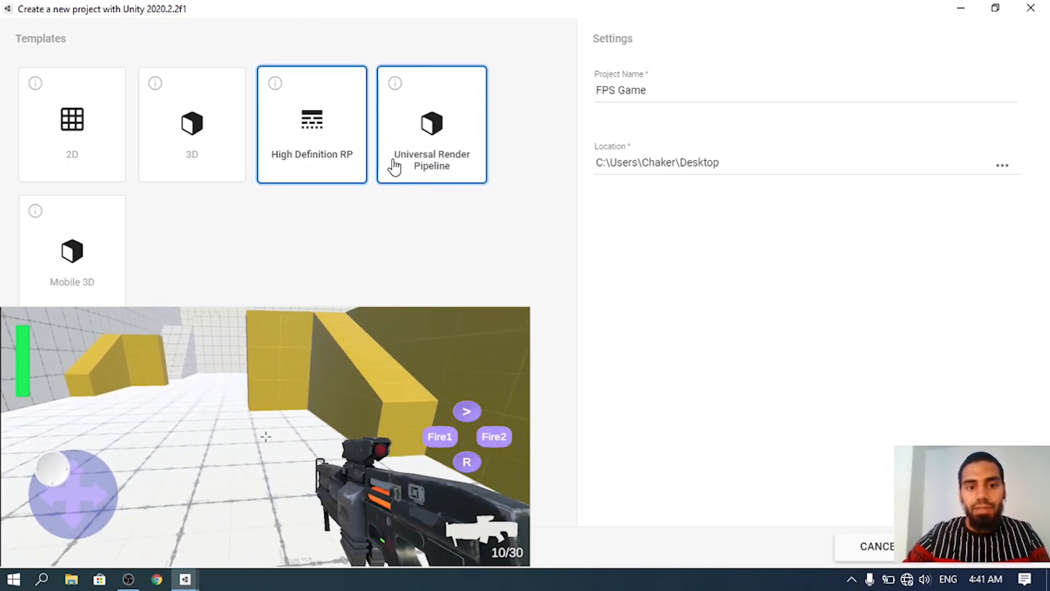
pyautogui.click(431, 124)
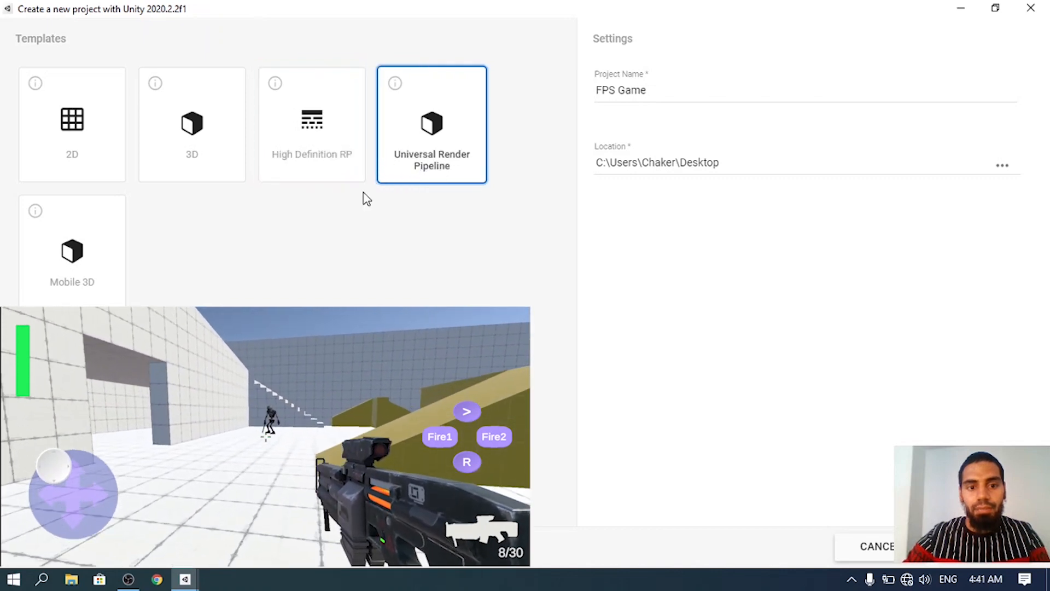
pyautogui.click(311, 124)
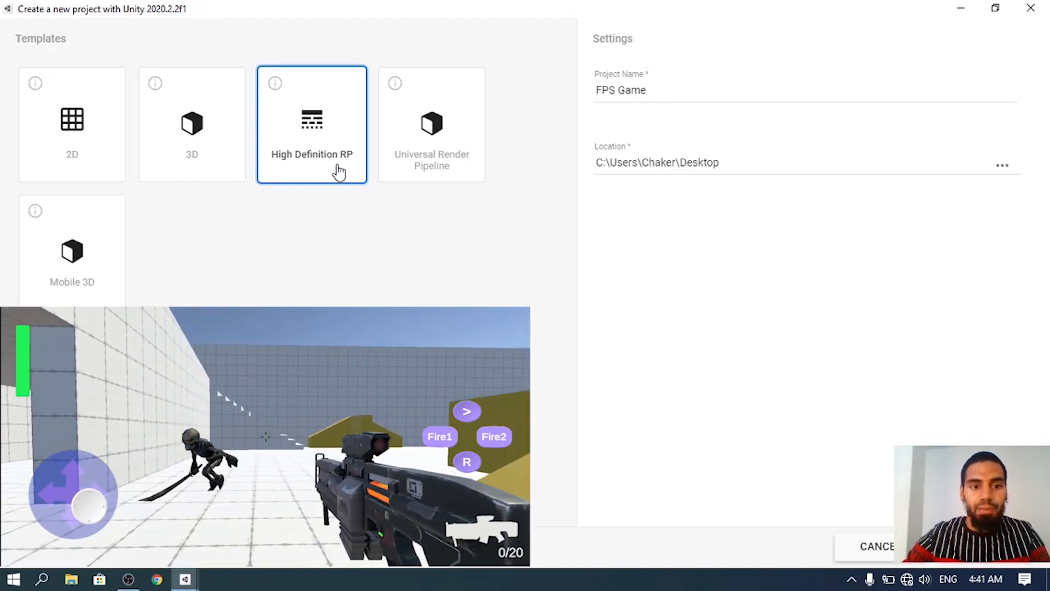
pyautogui.moveTo(420, 206)
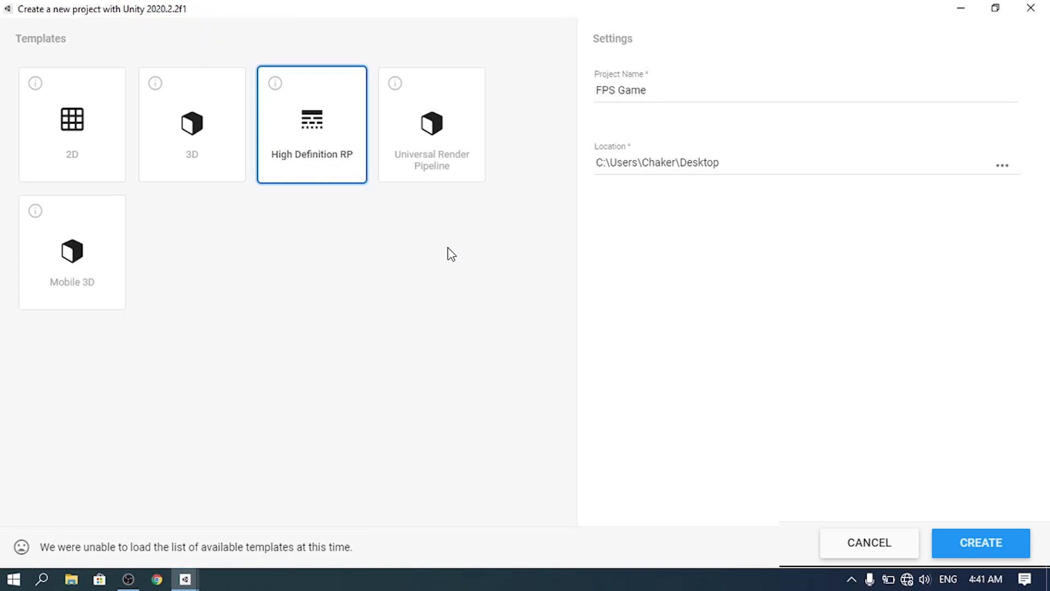
pyautogui.moveTo(1021, 578)
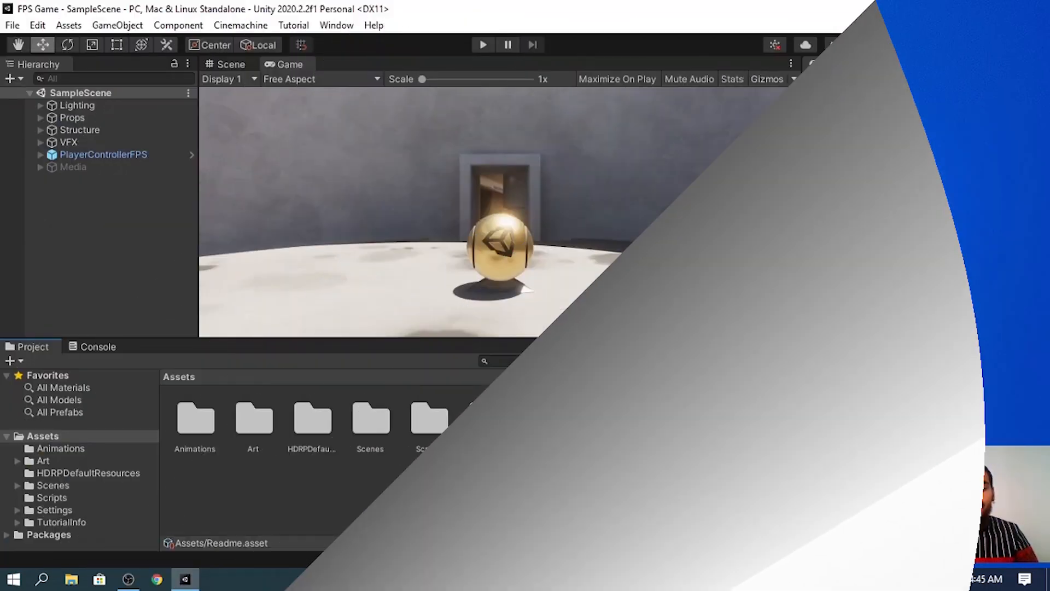
# Step: Let the FPS Game HDRP project load with its SampleScene and Readme showing
pyautogui.click(603, 420)
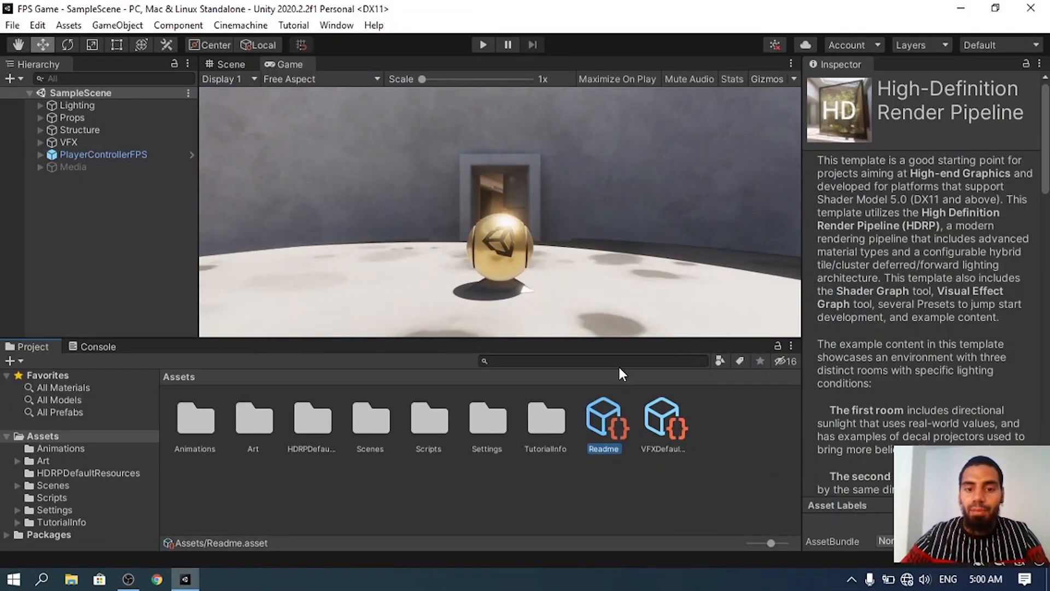
pyautogui.moveTo(564, 295)
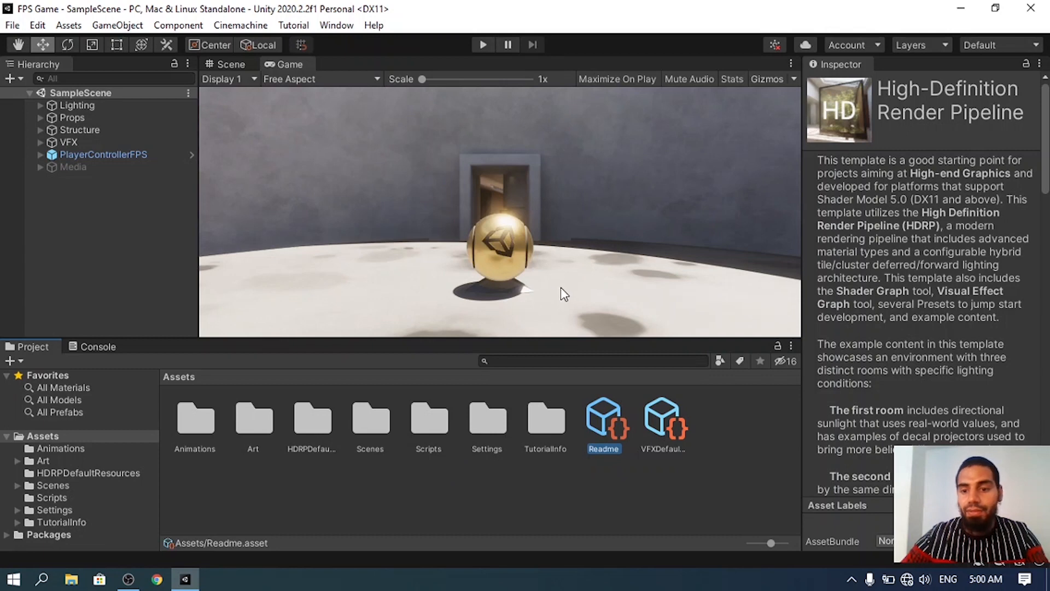
pyautogui.moveTo(471, 241)
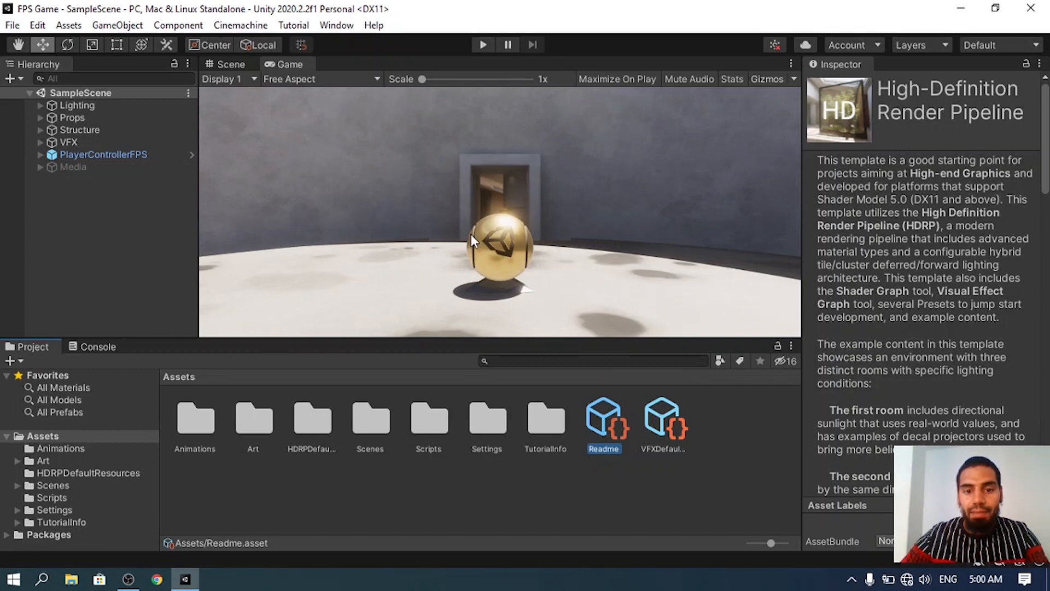
pyautogui.moveTo(508, 241)
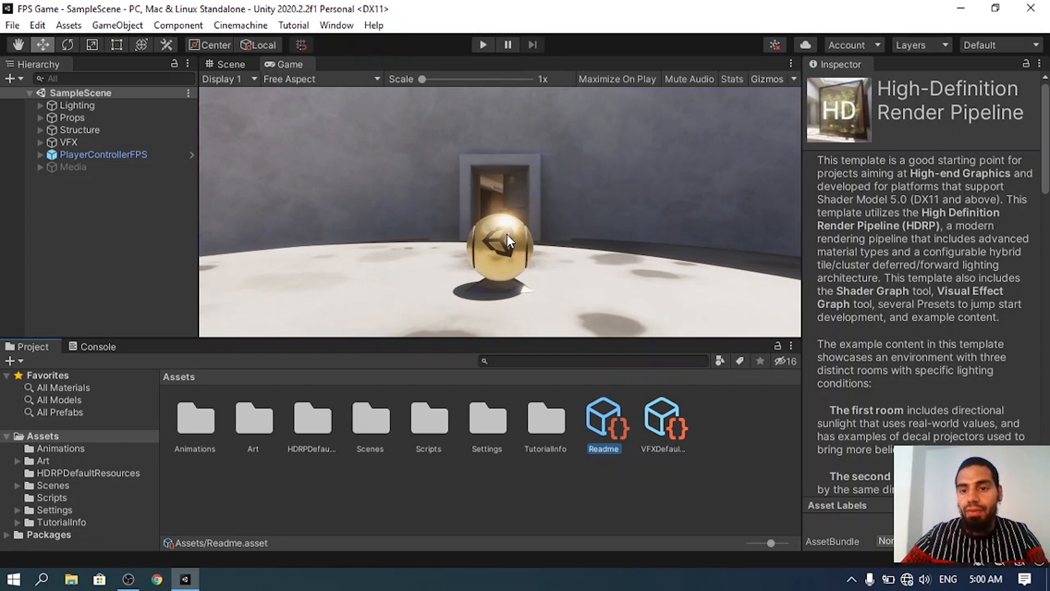
pyautogui.moveTo(784, 214)
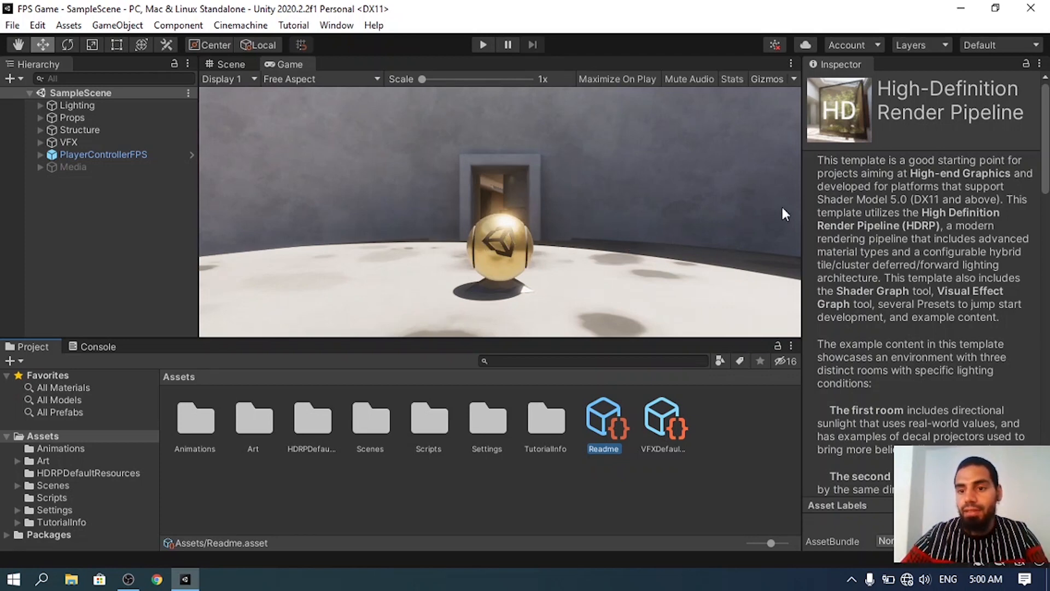
pyautogui.moveTo(1016, 167)
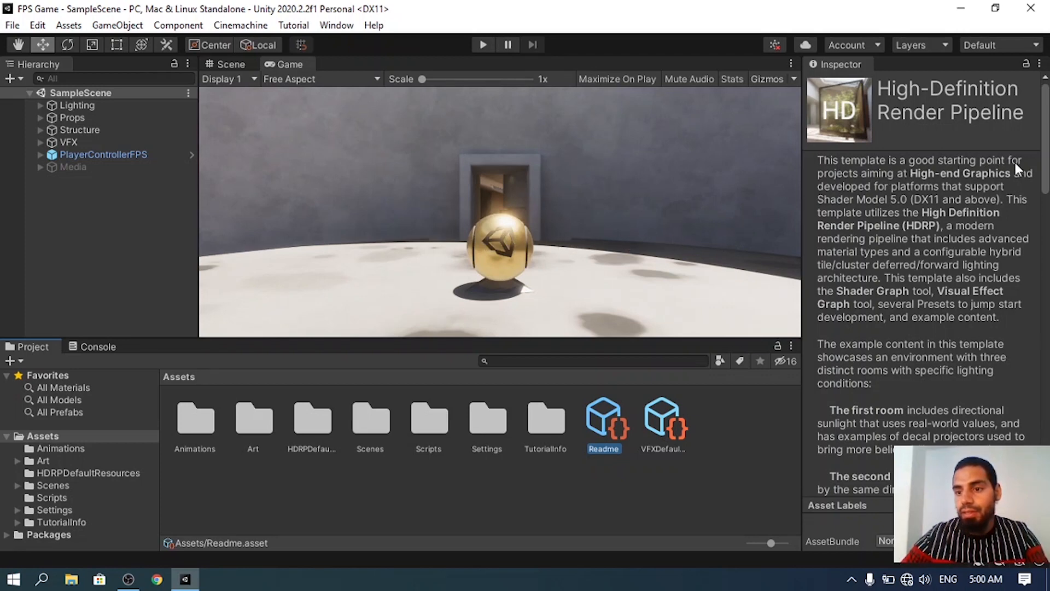
pyautogui.moveTo(957, 181)
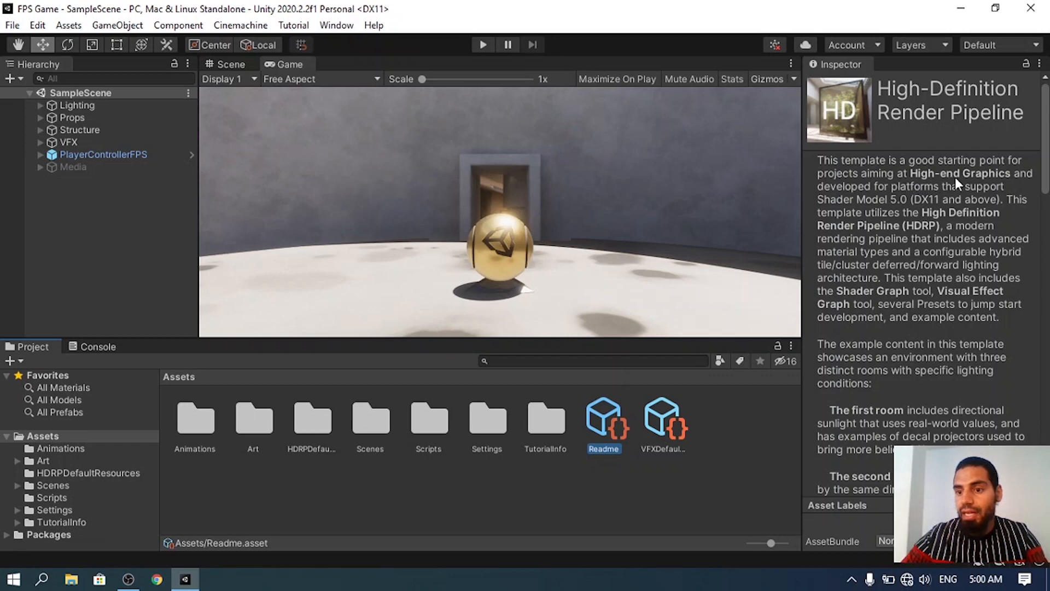
pyautogui.moveTo(718, 243)
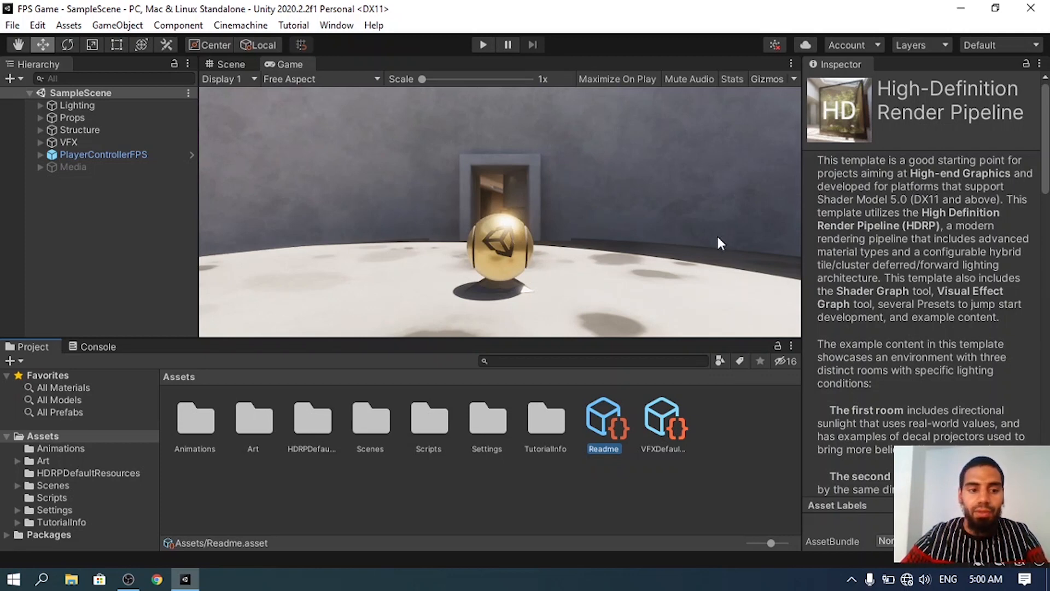
pyautogui.moveTo(718, 247)
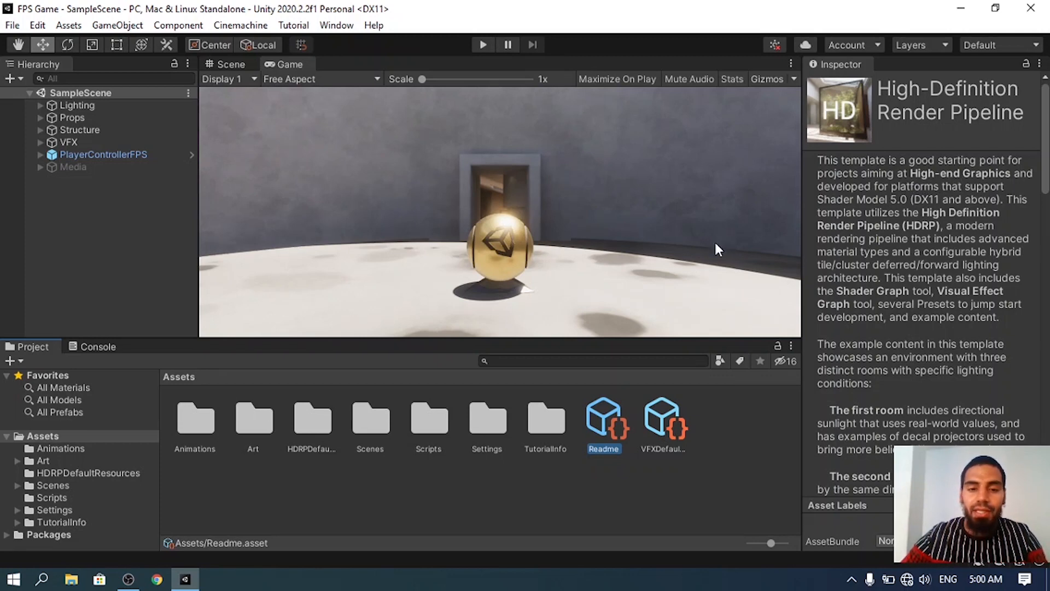
pyautogui.moveTo(303, 314)
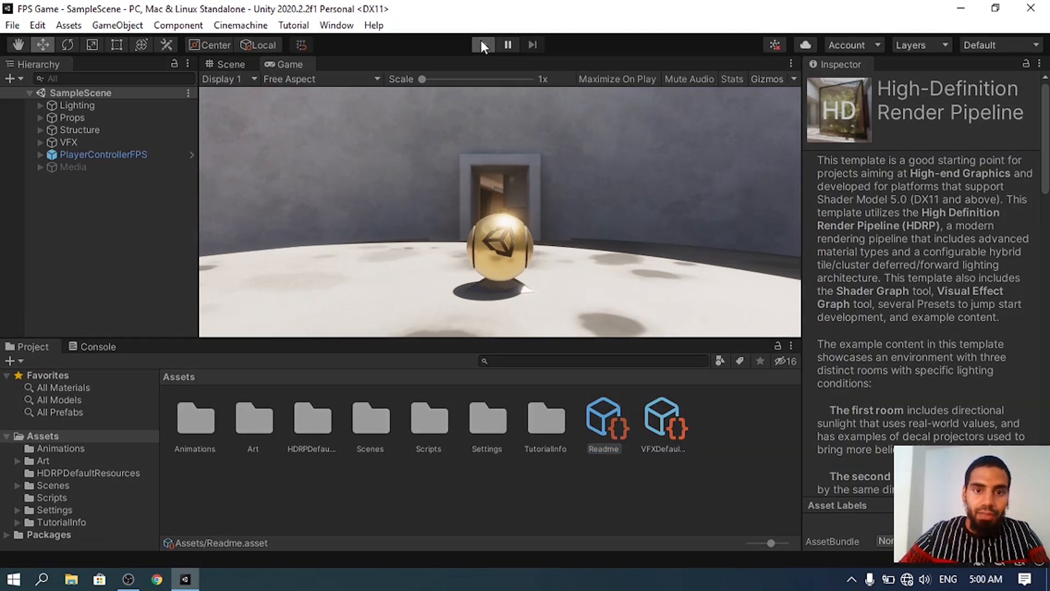
pyautogui.click(481, 45)
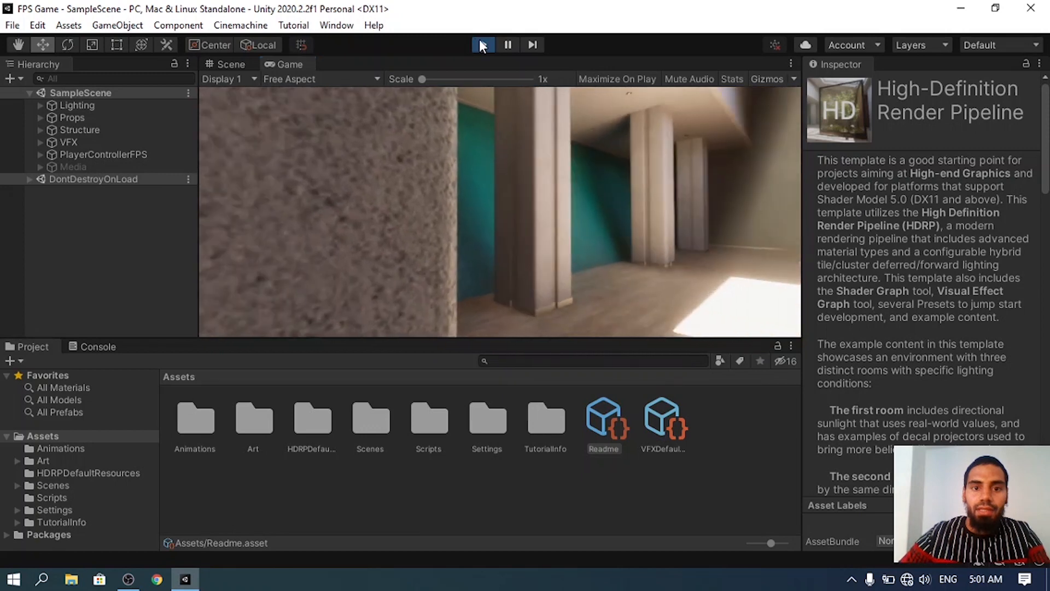
pyautogui.click(482, 45)
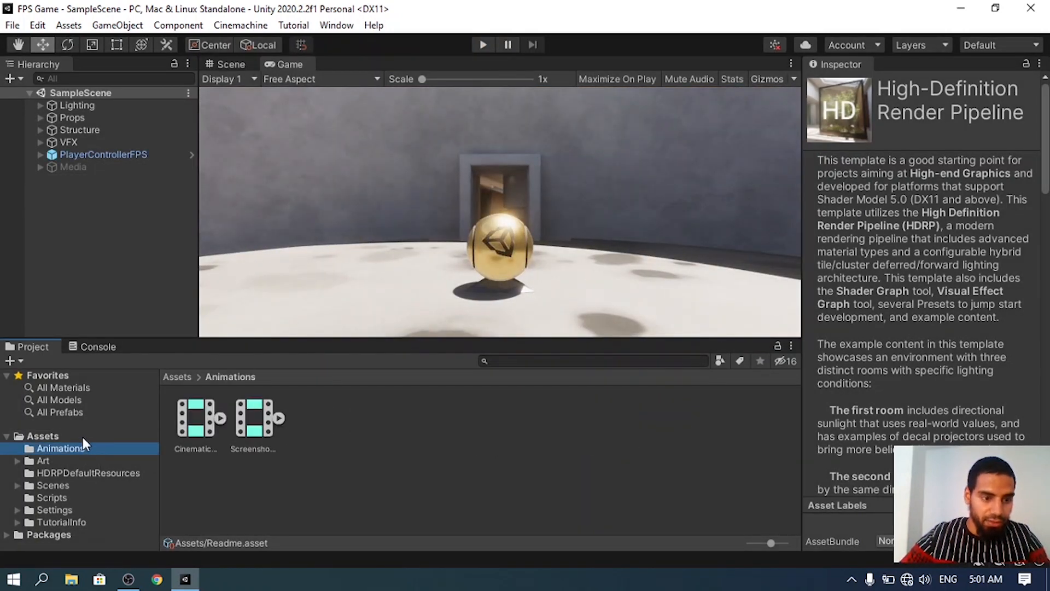
# Step: Select the top-level Assets contents while excluding the Settings folder
pyautogui.click(42, 435)
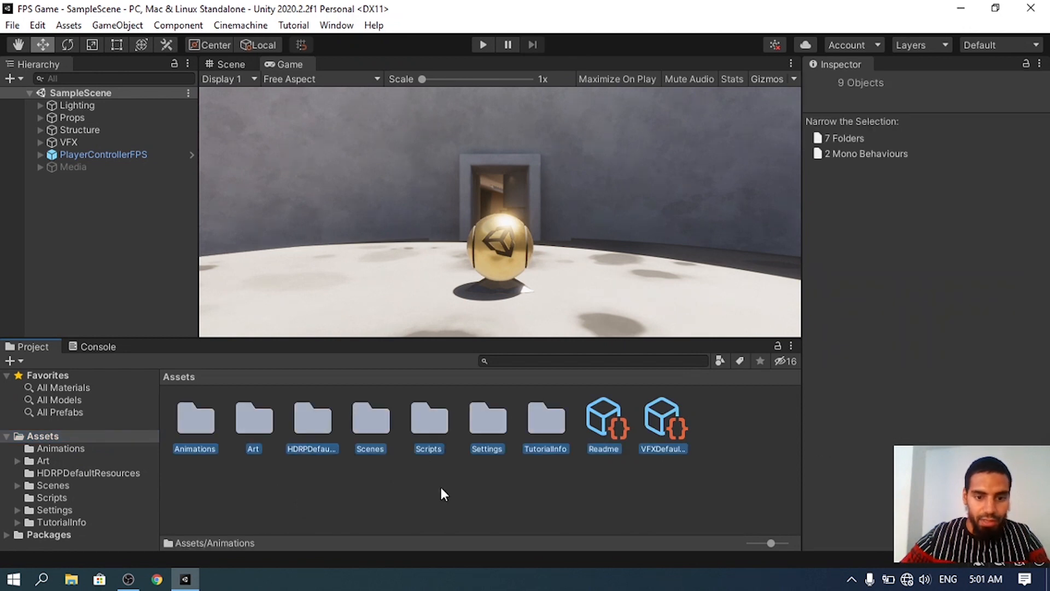
pyautogui.click(486, 420)
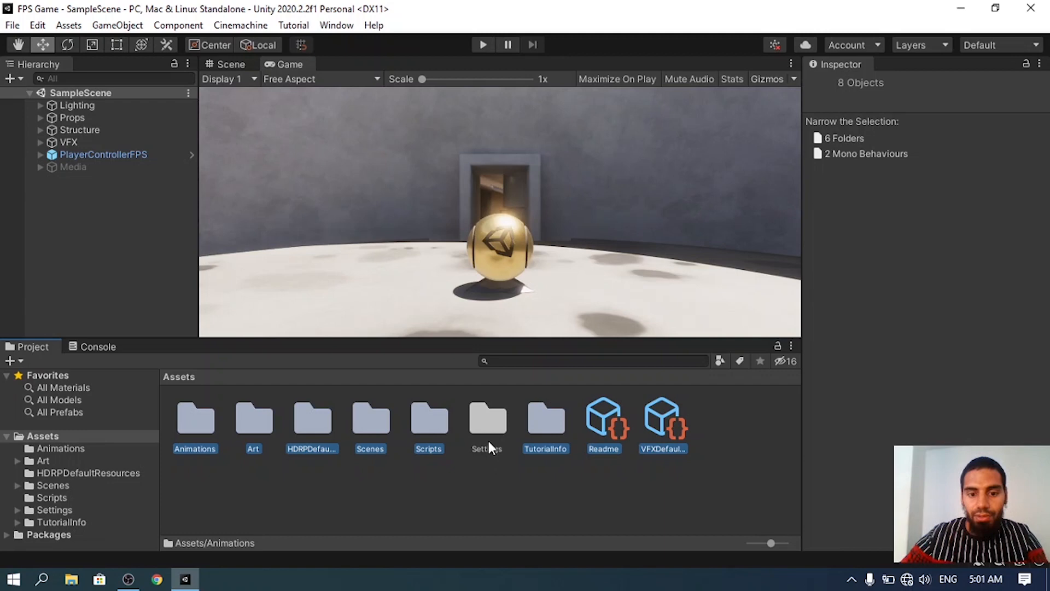
pyautogui.moveTo(484, 471)
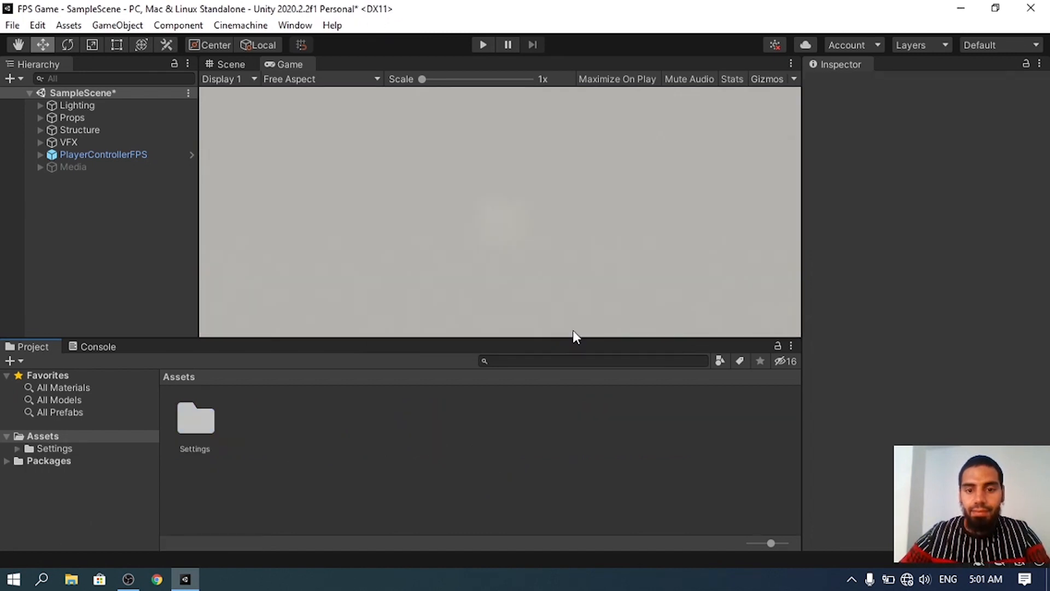
pyautogui.moveTo(317, 413)
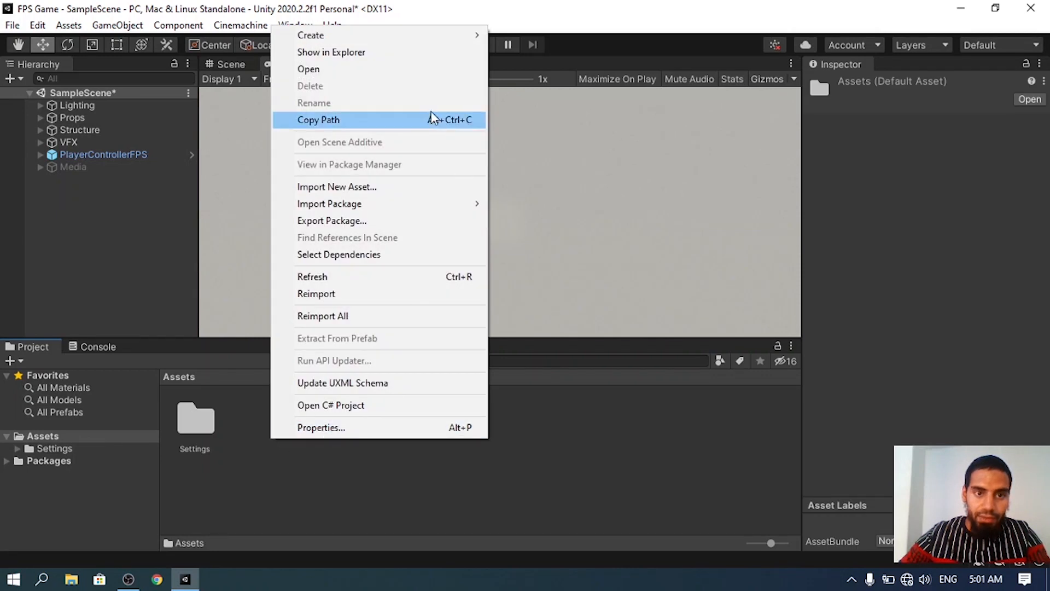
pyautogui.moveTo(310, 35)
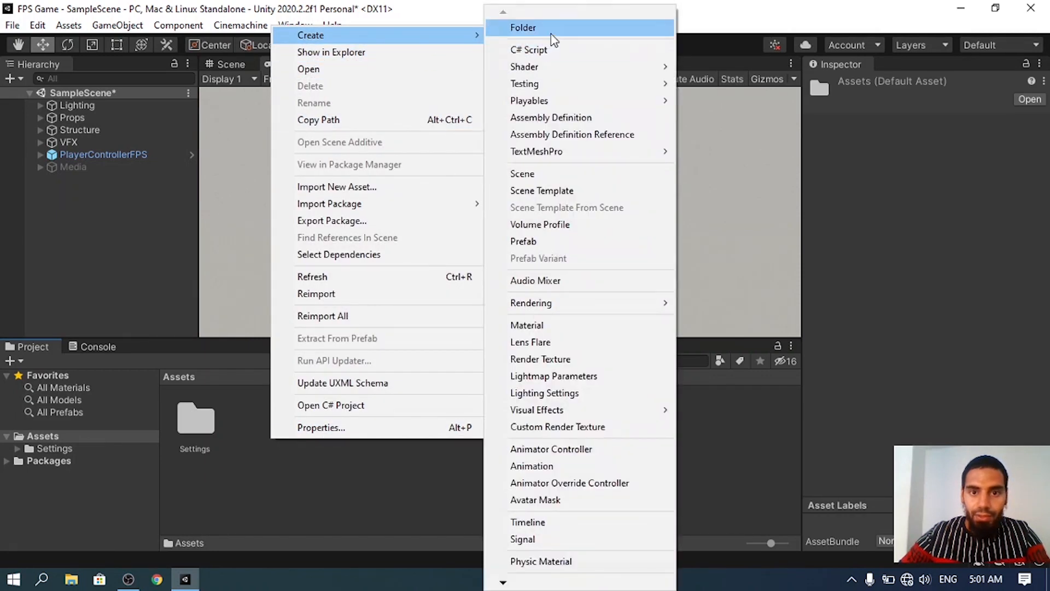
# Step: Create a Scenes folder in Assets and a scene named Level inside it
pyautogui.click(523, 28)
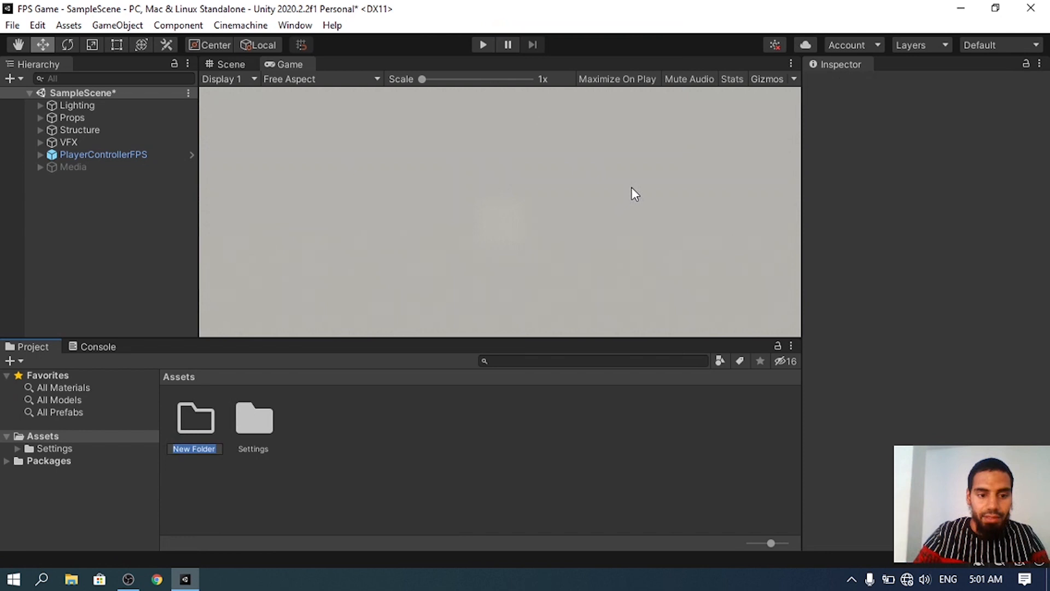
pyautogui.write('Scenes')
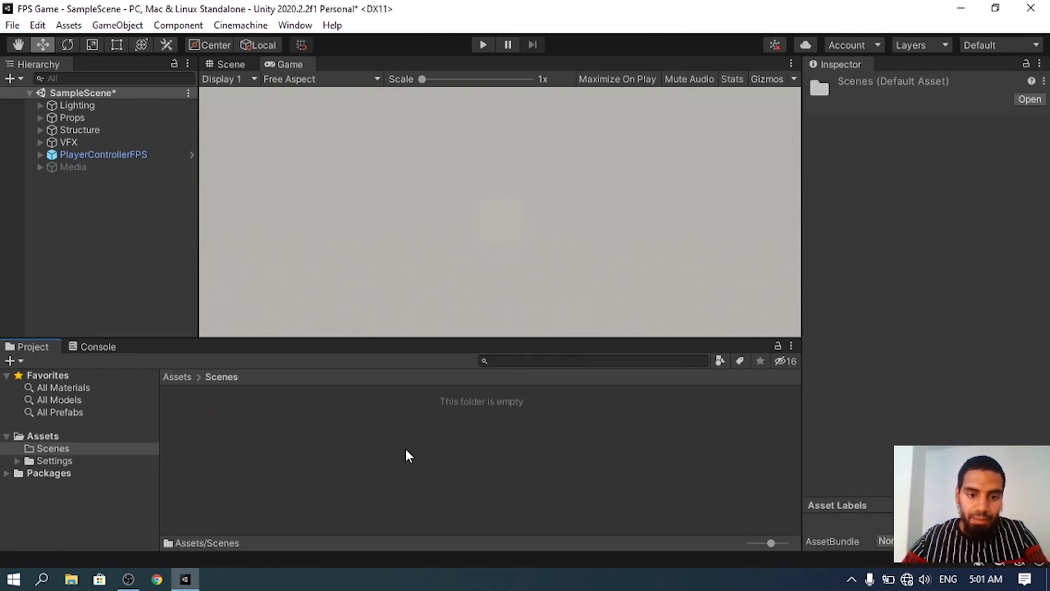
pyautogui.rightClick(408, 455)
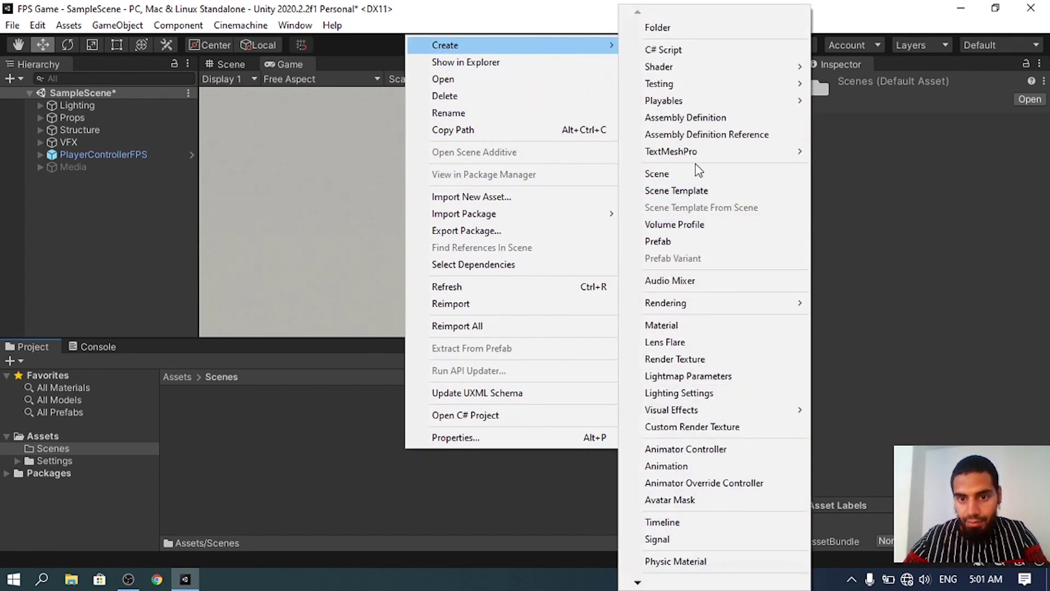
pyautogui.click(656, 173)
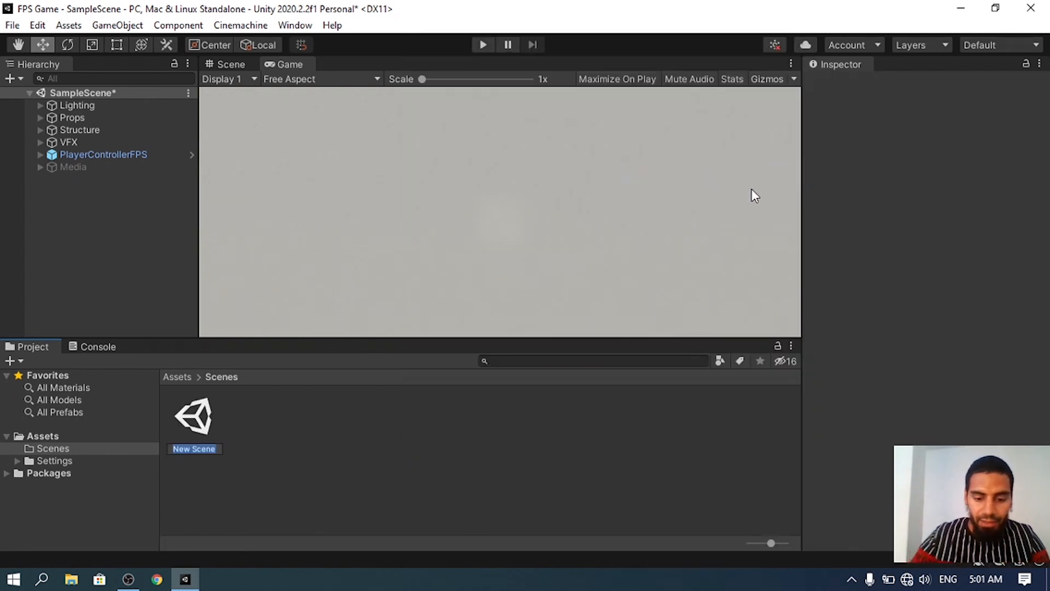
pyautogui.write('Level')
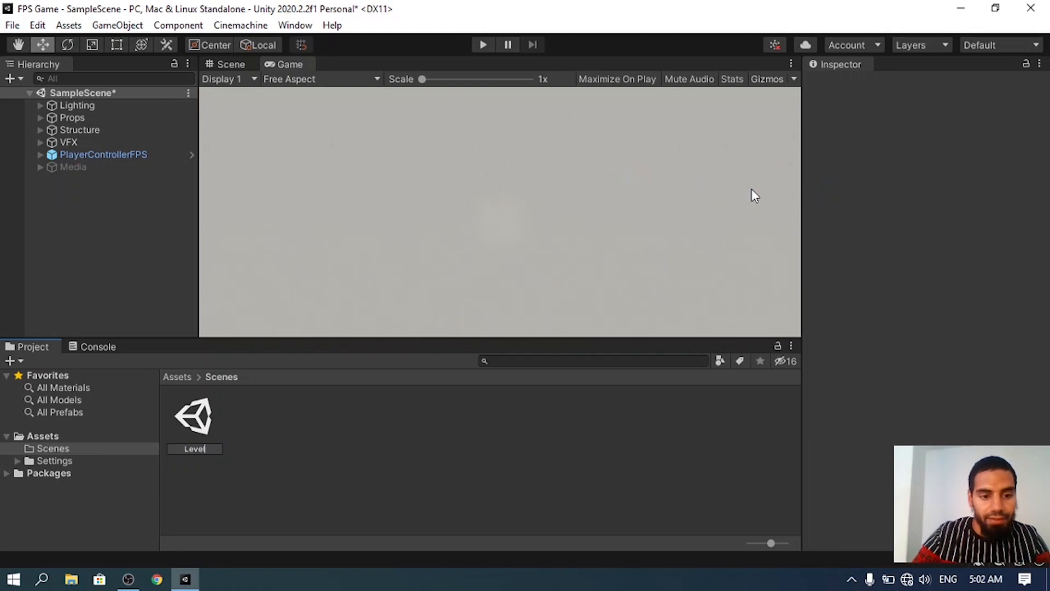
# Step: Open the Level scene, discarding unsaved changes to the sample scene
pyautogui.click(195, 415)
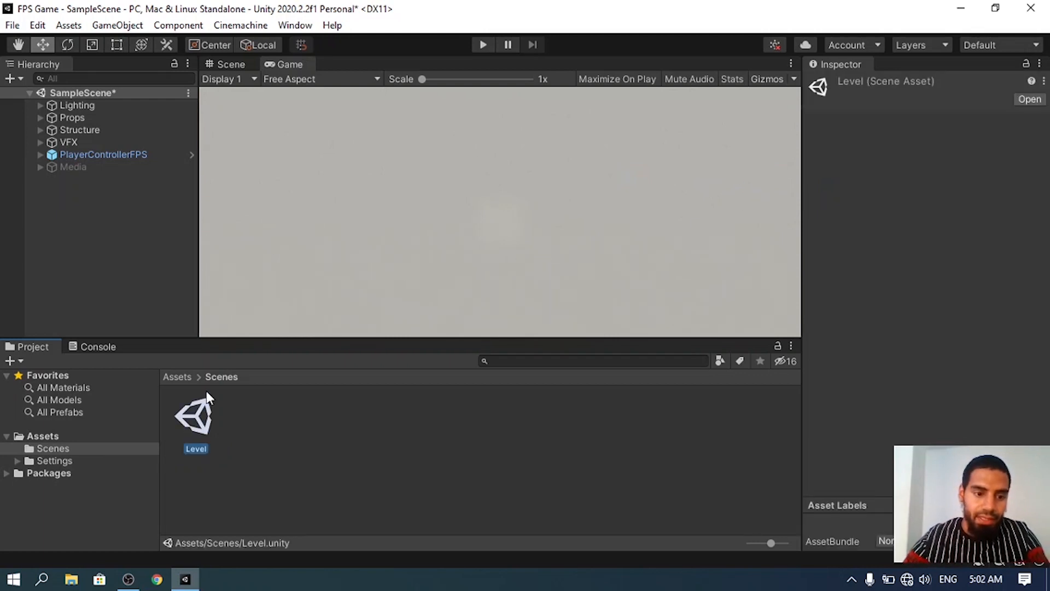
pyautogui.doubleClick(195, 415)
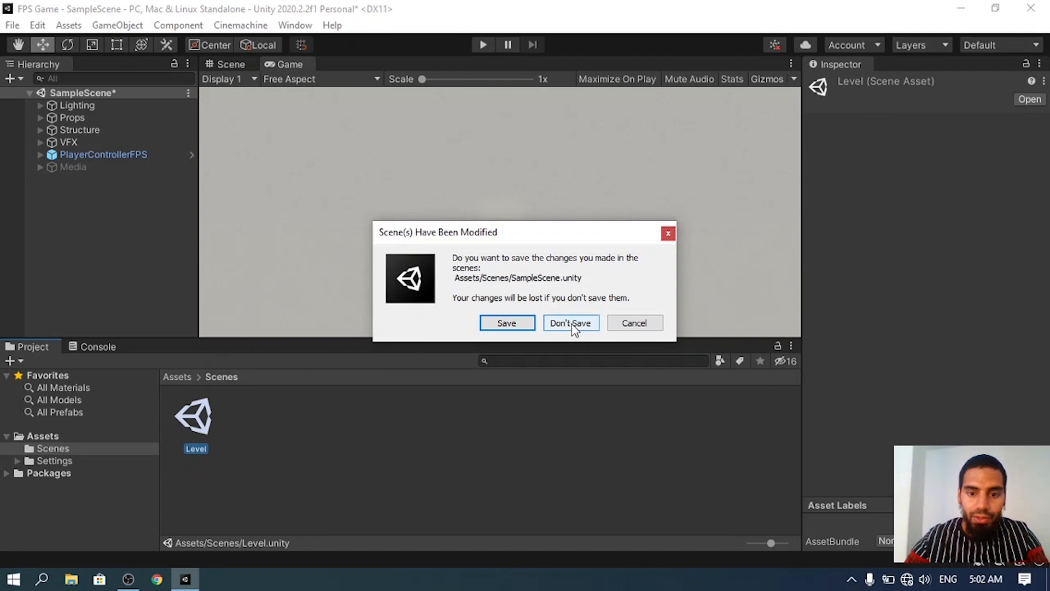
pyautogui.click(570, 322)
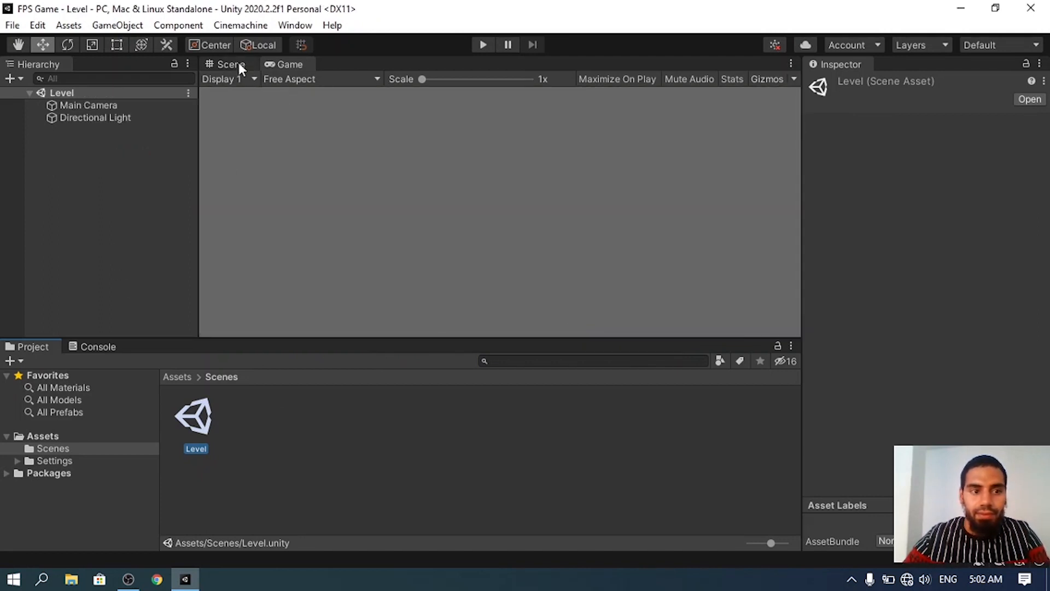
# Step: Switch the Project panel to One Column Layout and return to the Game view
pyautogui.click(231, 64)
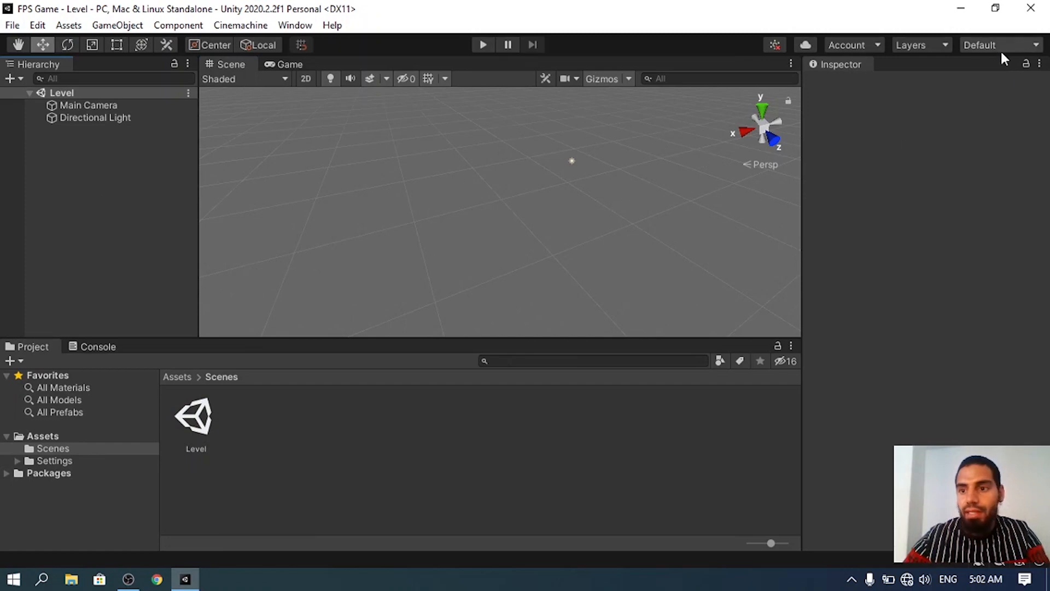
pyautogui.click(997, 45)
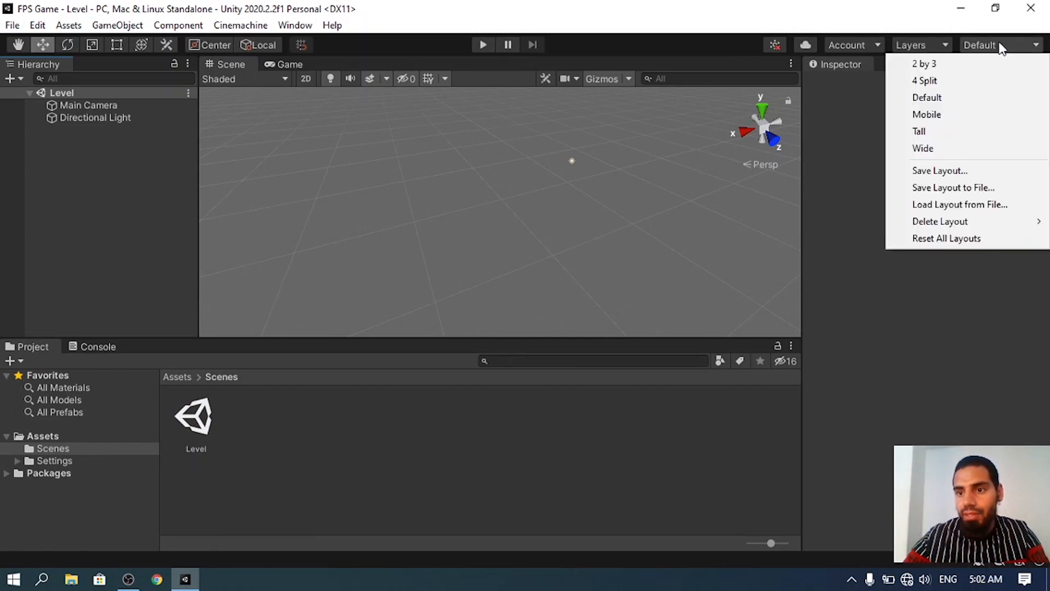
pyautogui.click(790, 347)
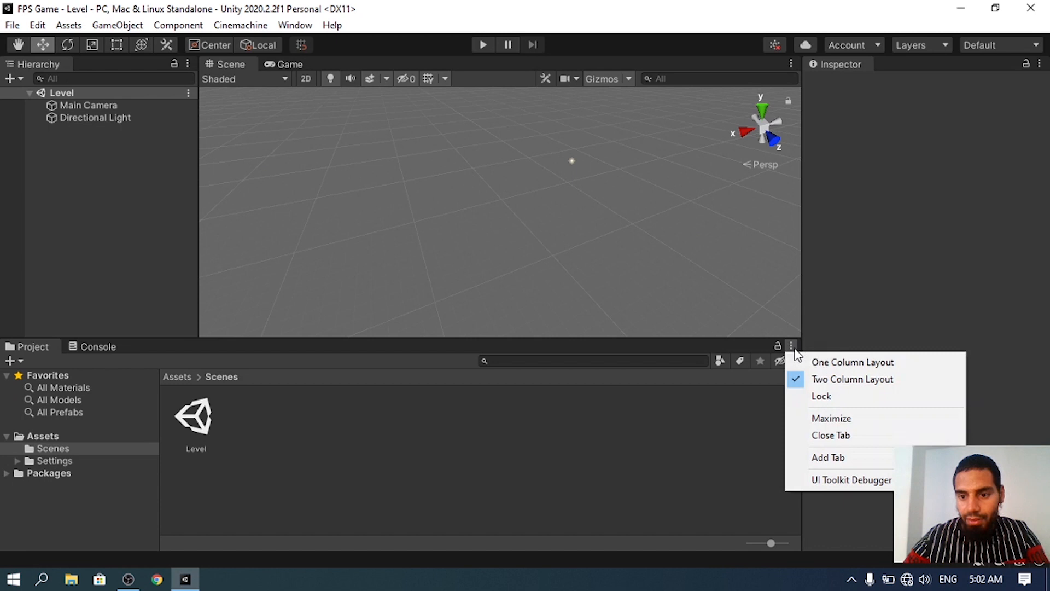
pyautogui.click(852, 361)
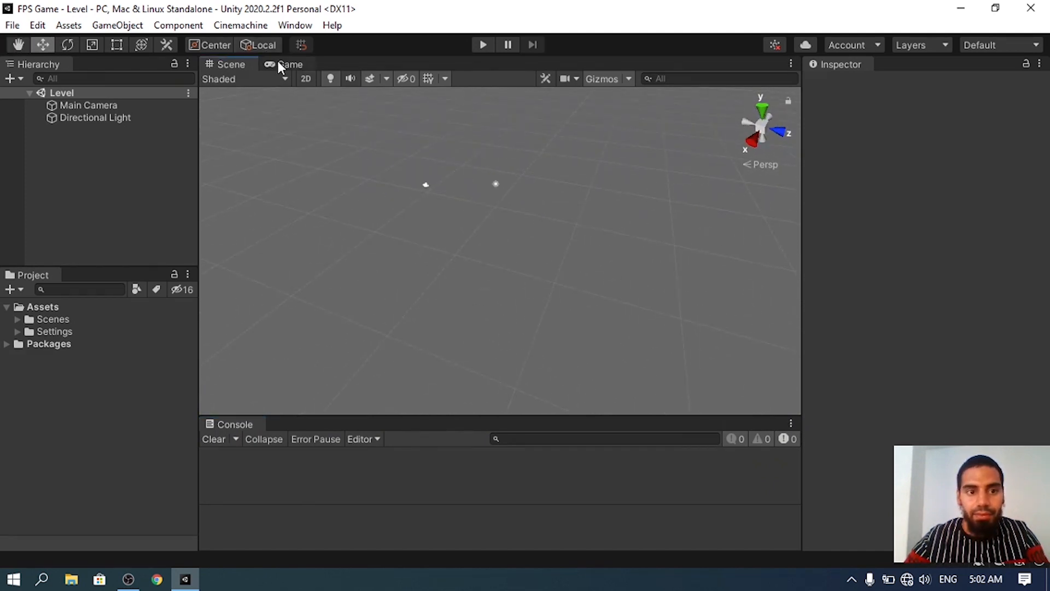
pyautogui.click(289, 64)
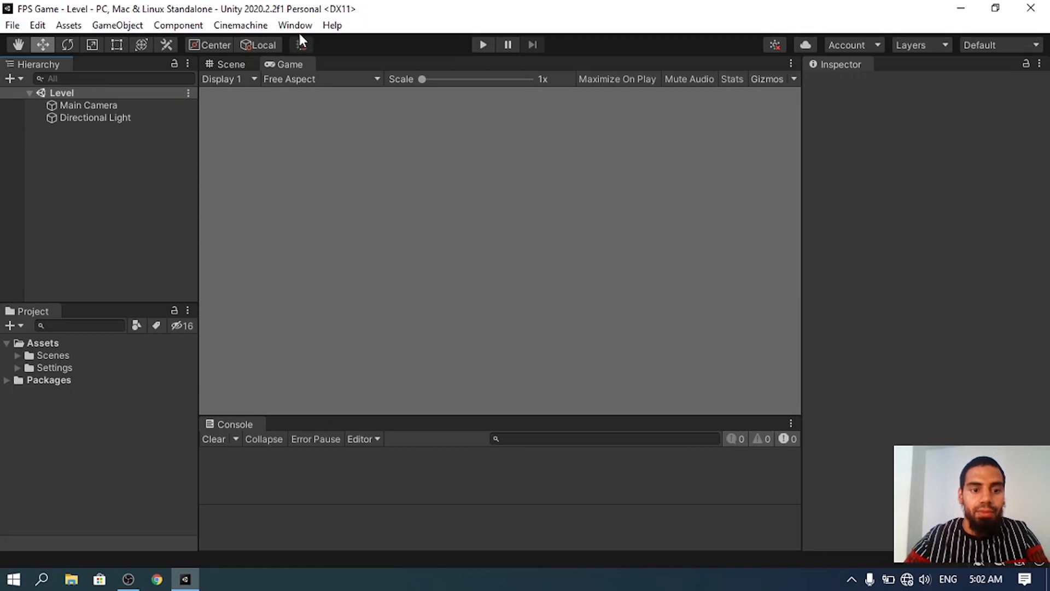
# Step: Open Window > Animation > Animation and focus its tab beside the Console
pyautogui.click(294, 25)
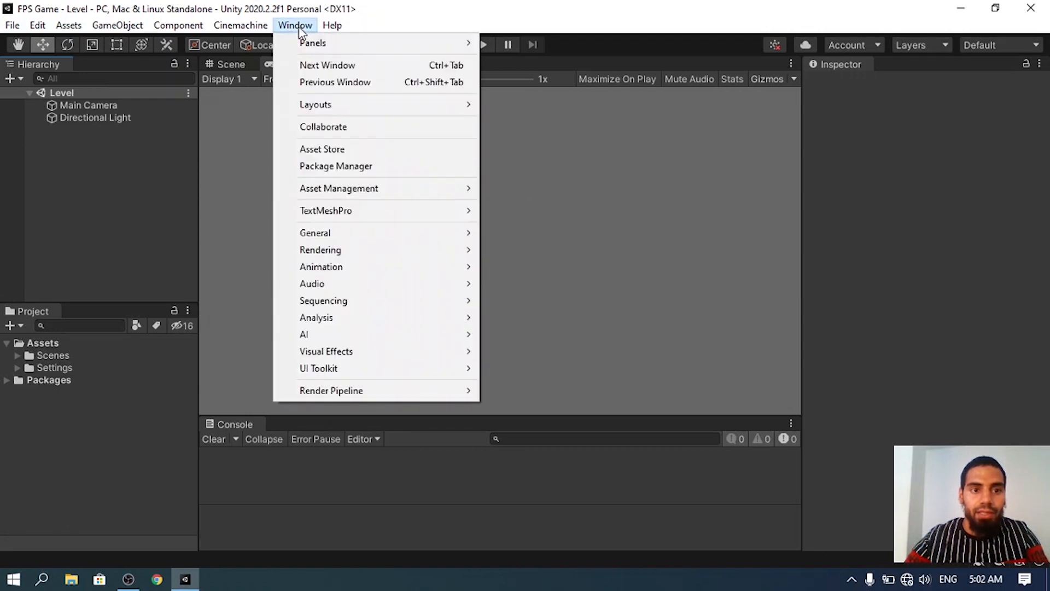
pyautogui.moveTo(321, 266)
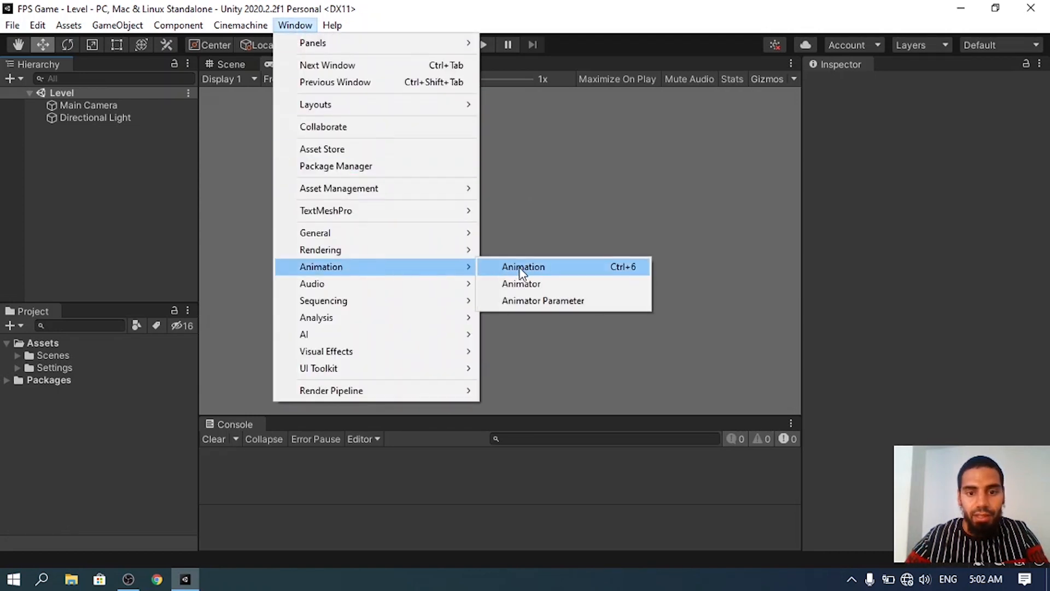
pyautogui.click(523, 266)
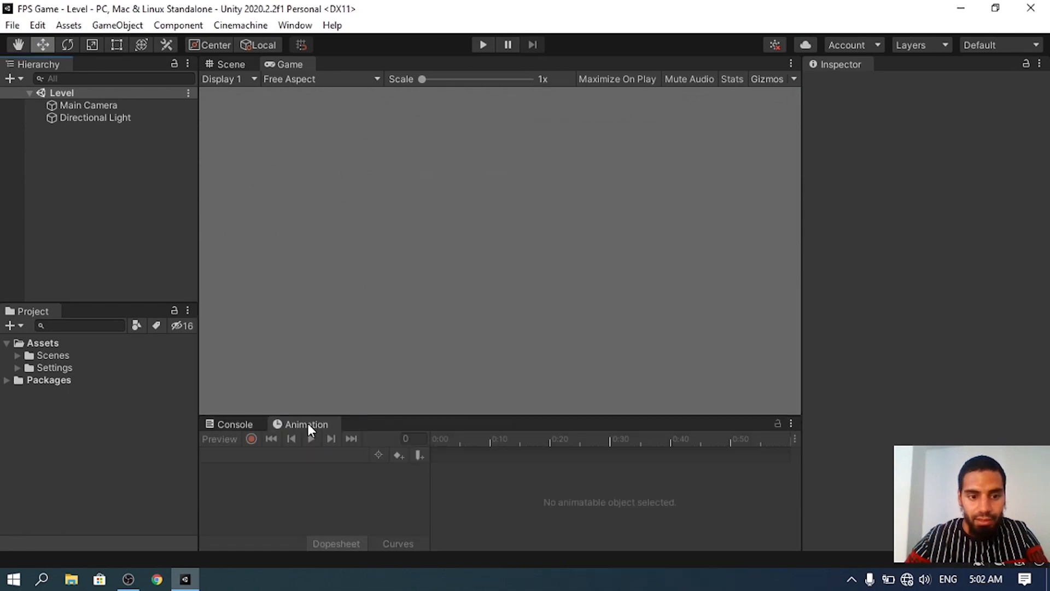
pyautogui.click(481, 44)
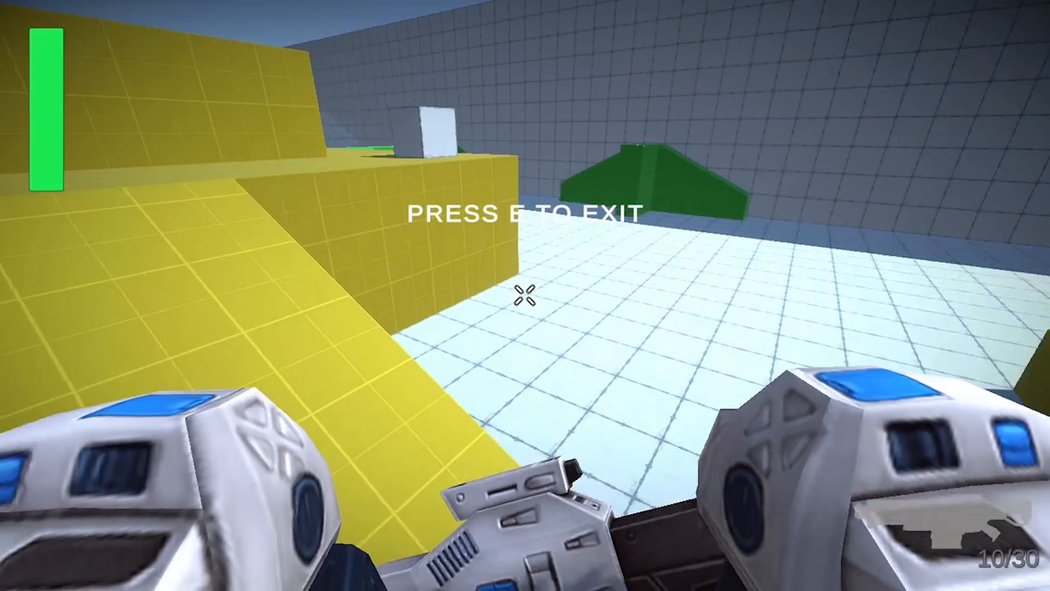
pyautogui.moveTo(525, 296)
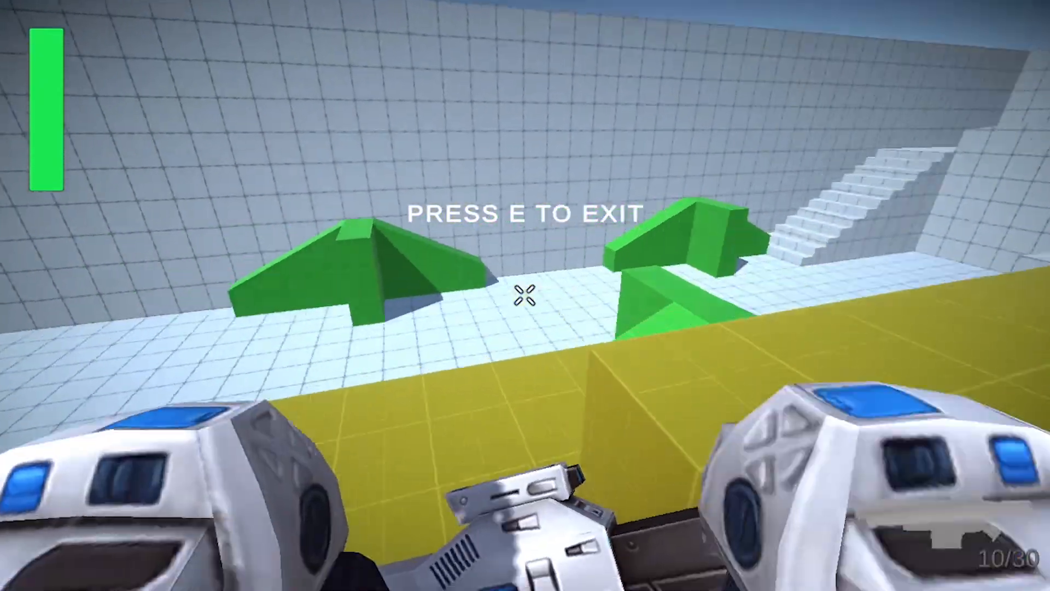